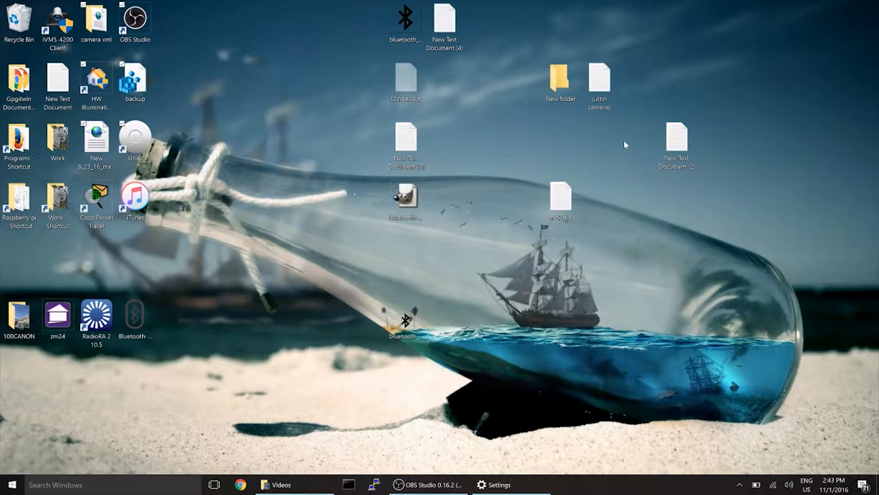
mouse_move(576, 259)
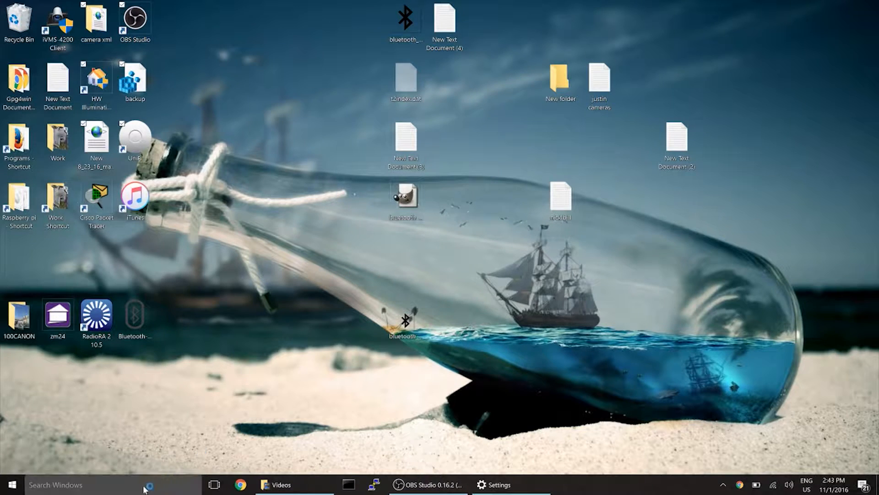
- Launch Internet Explorer from Windows search by searching 'internet'
click(85, 484)
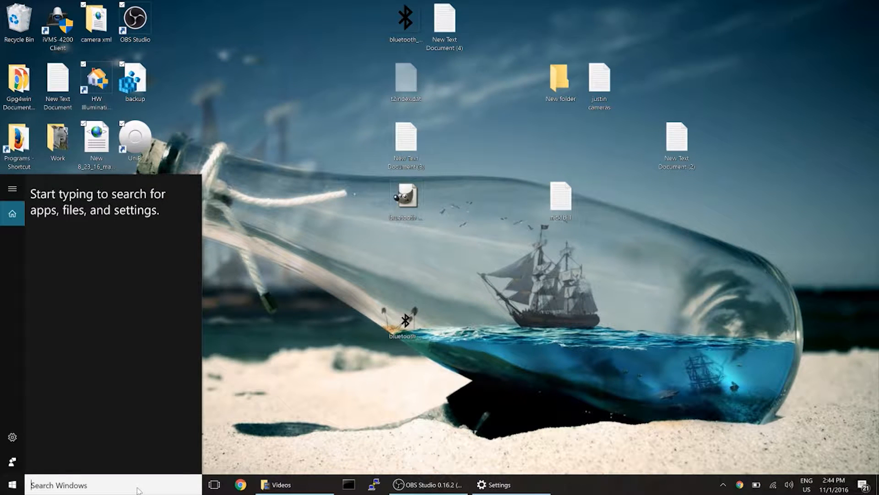
text(i)
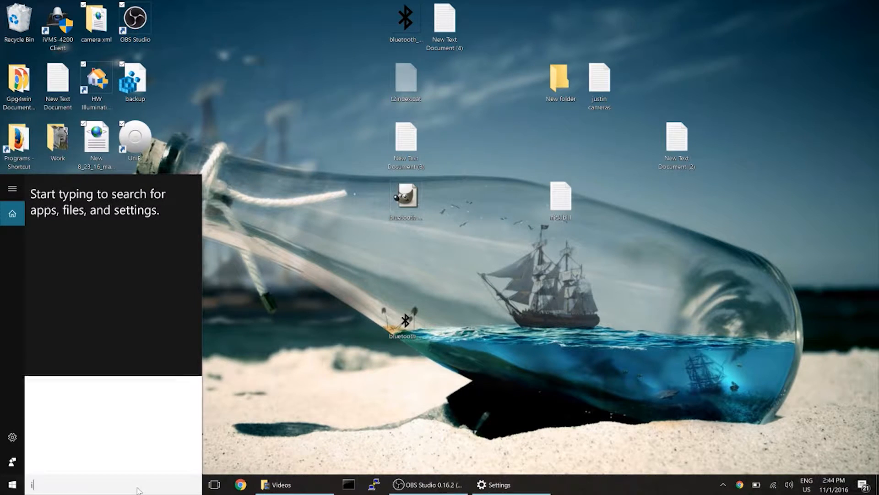
text(nter)
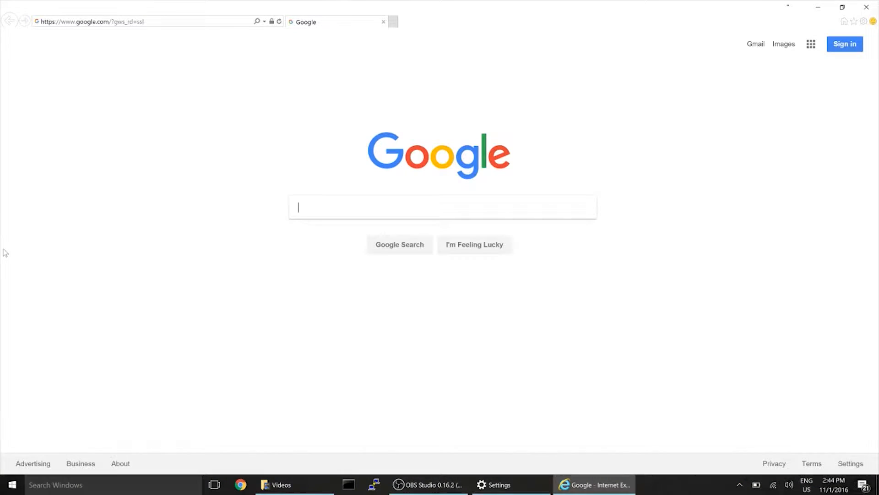
- Browse to the recorder at 192.168.1.250
click(90, 21)
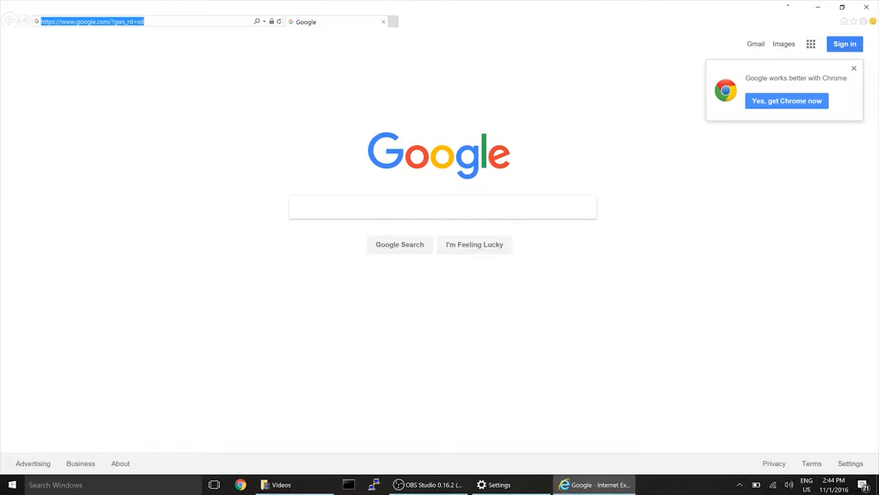
text(192.168.1.250/doc/page/login.asp?_1478036655142)
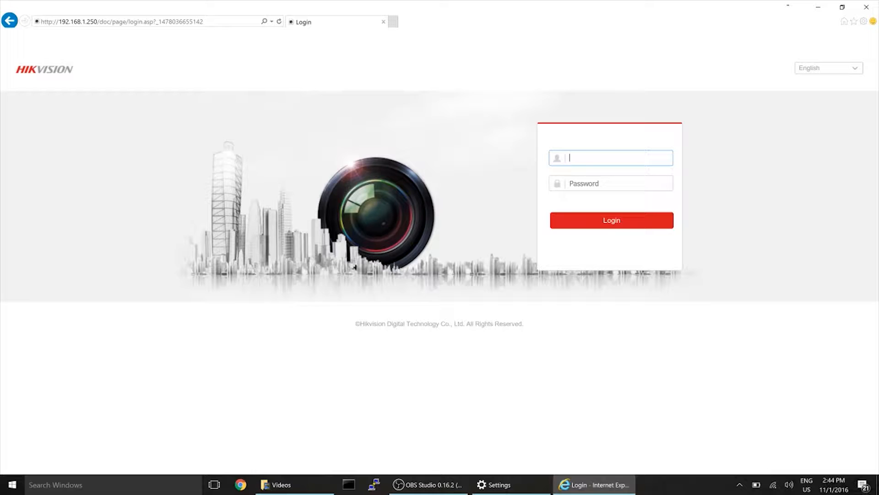
- Sign in to the NVR as admin with its password to reach Live View
text(admin)
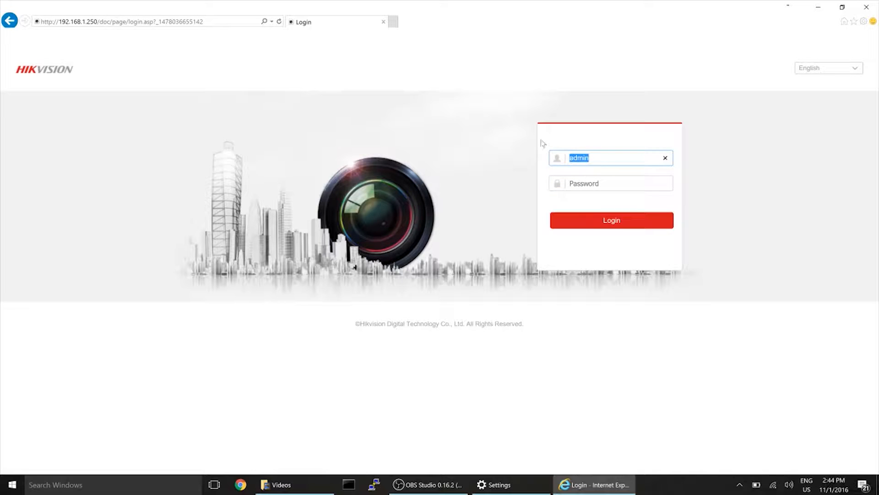
click(611, 183)
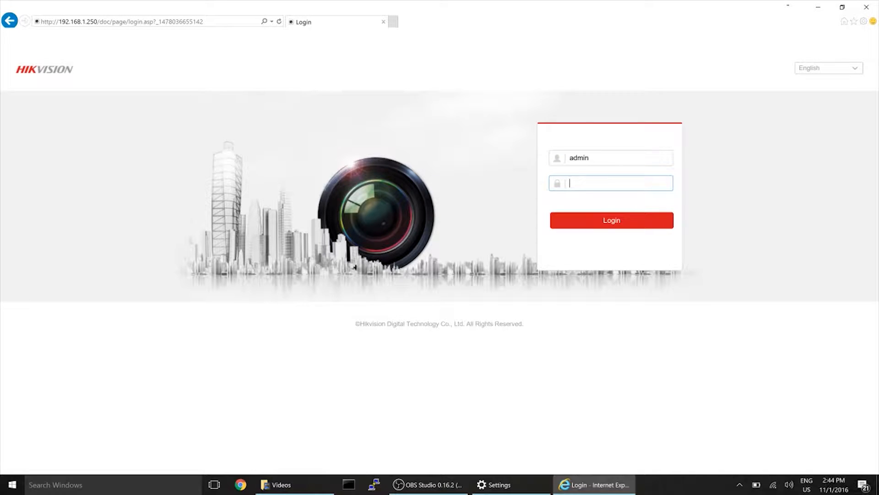
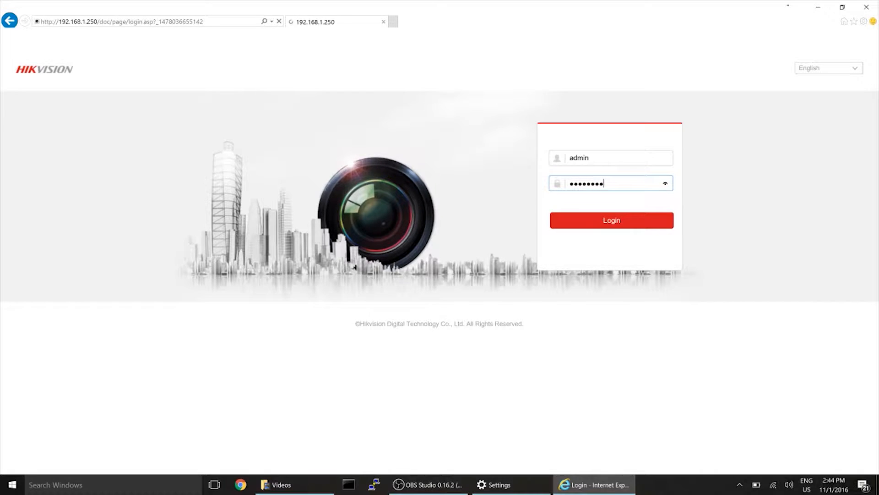
click(611, 220)
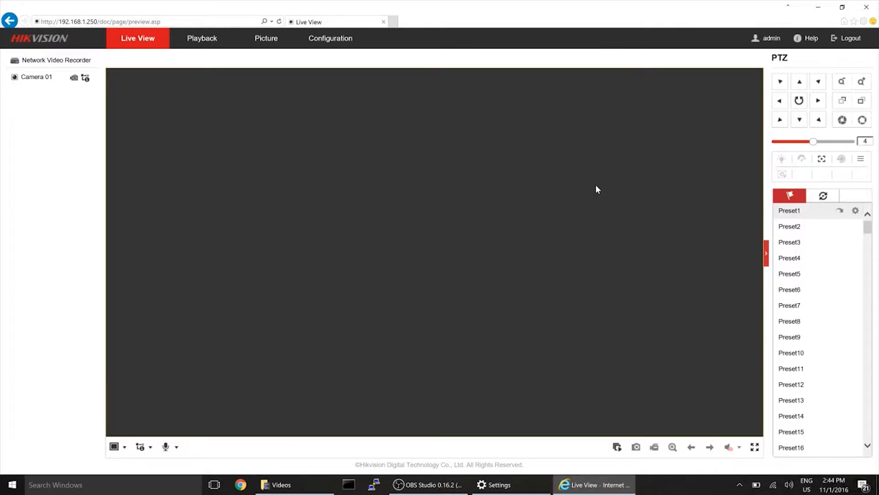
mouse_move(393, 237)
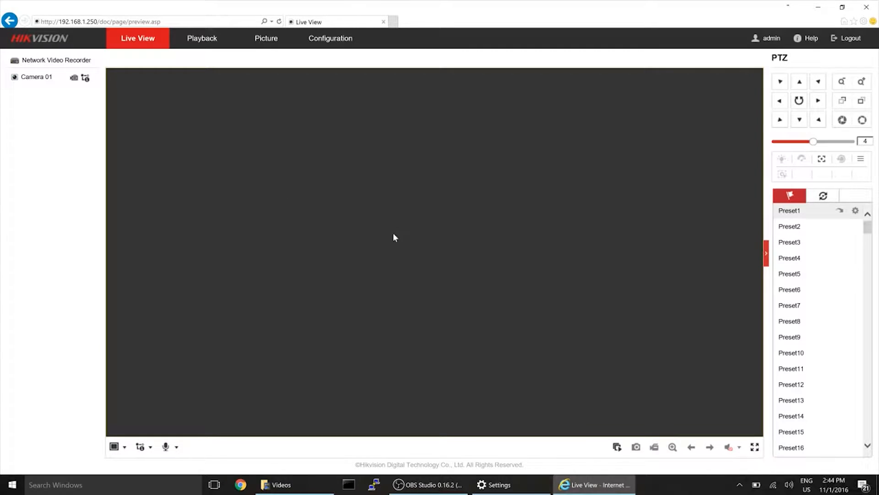
mouse_move(311, 107)
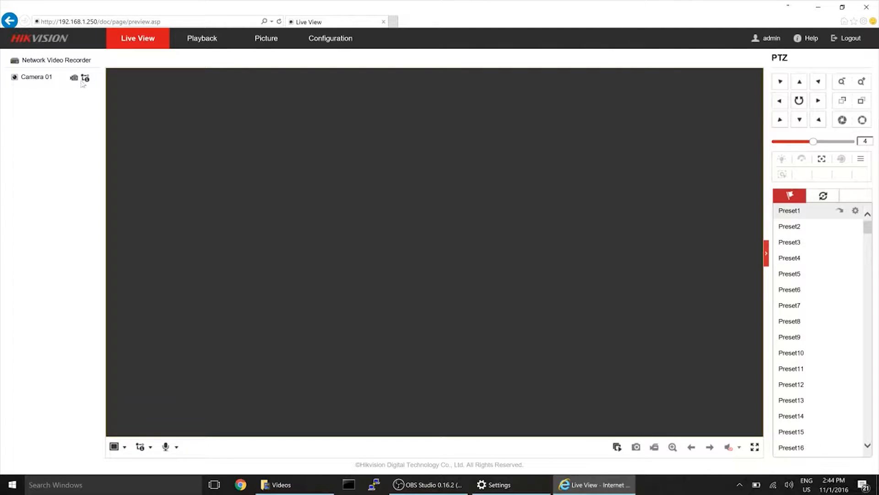
mouse_move(431, 283)
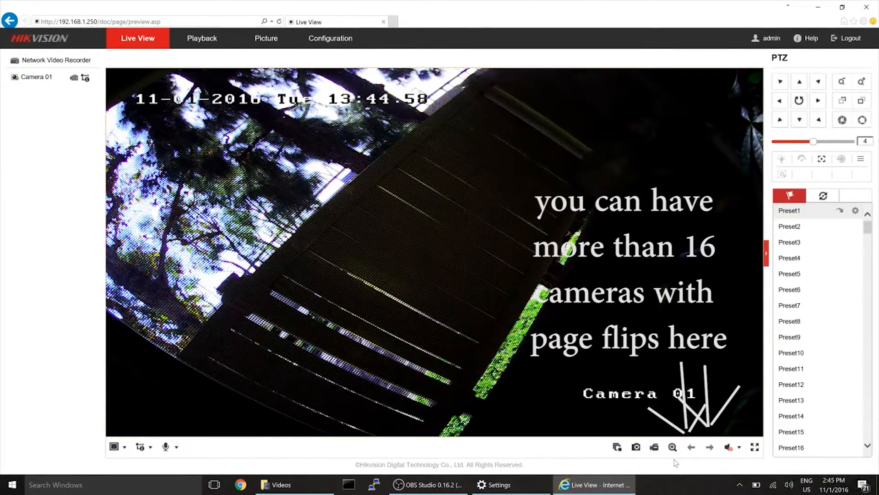
mouse_move(672, 447)
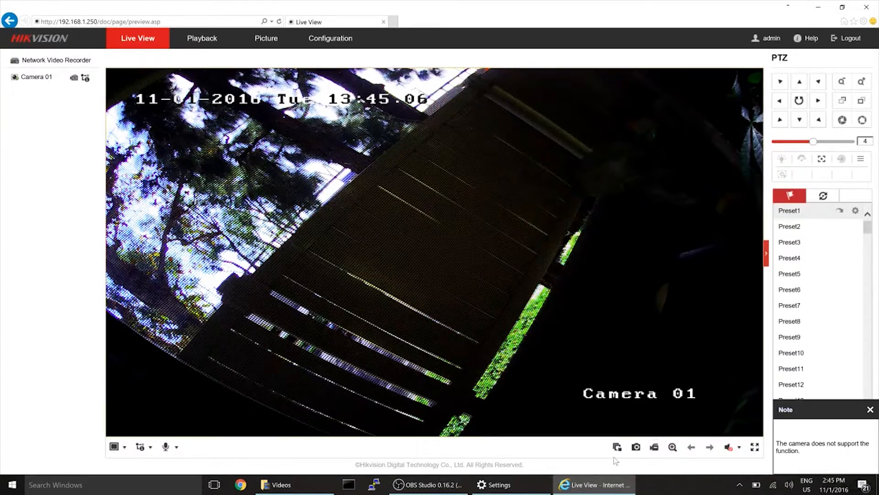
- Play Camera 01 live, try the 4x4 window division, then return to 1x1
click(870, 409)
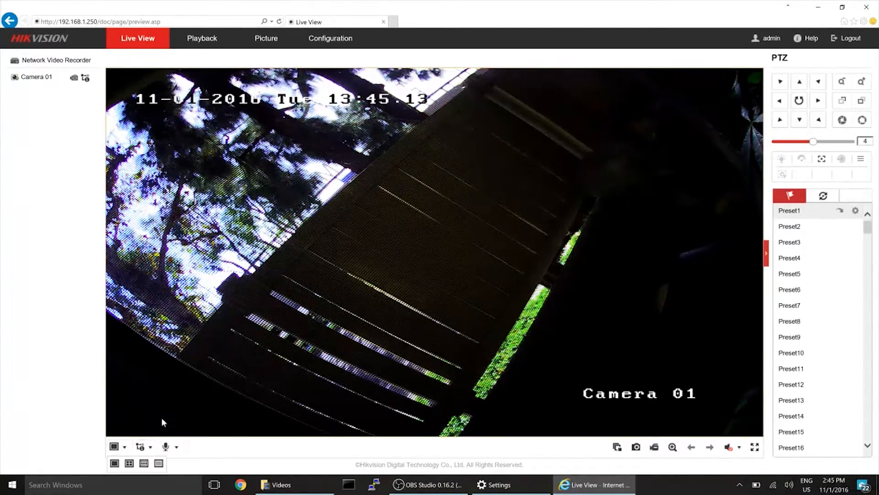
click(143, 462)
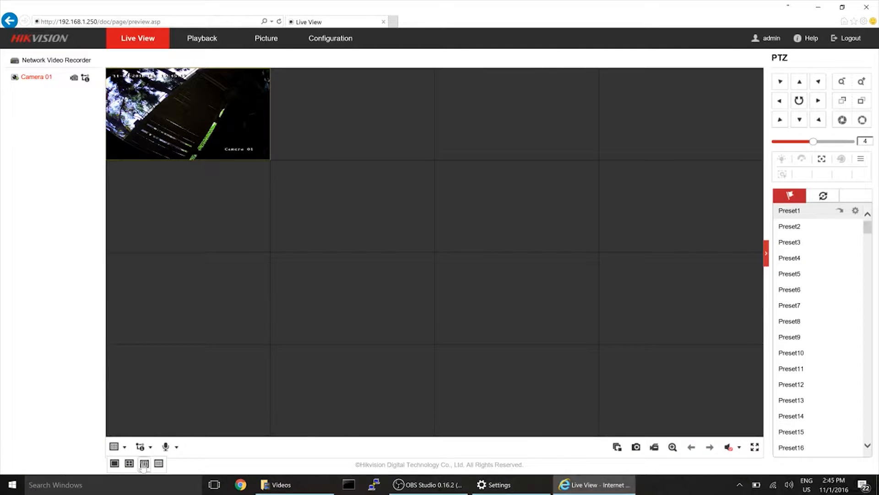
click(128, 466)
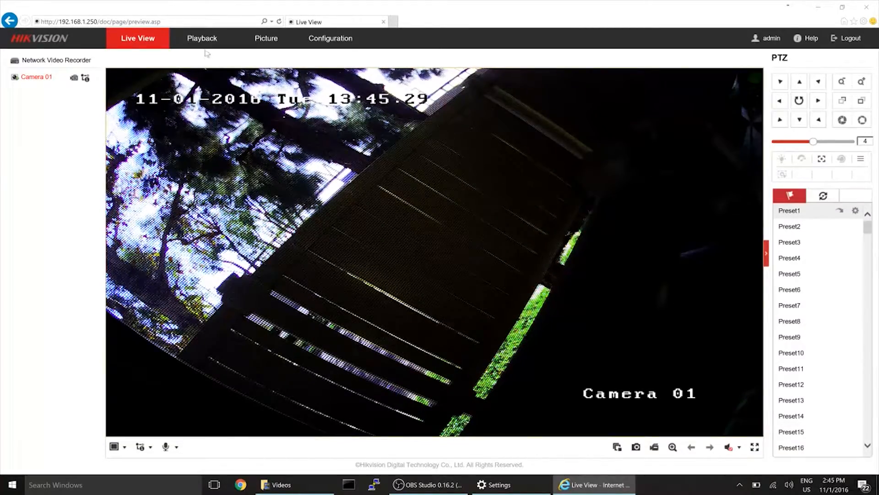
- Search Camera 01's November 1 recordings in Playback and attempt to play them
click(202, 39)
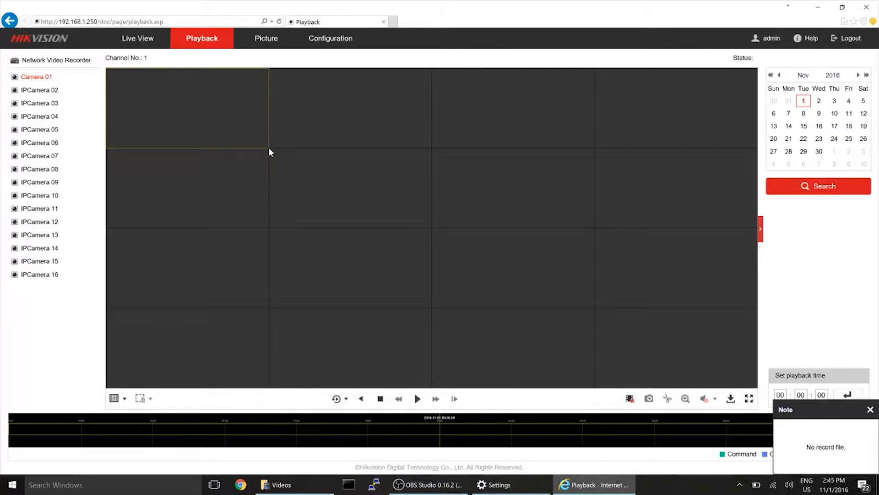
mouse_move(494, 161)
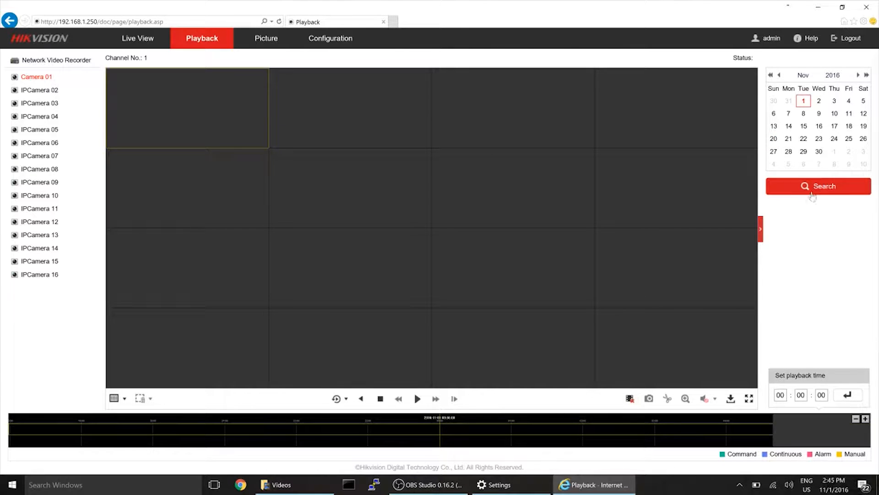
click(818, 185)
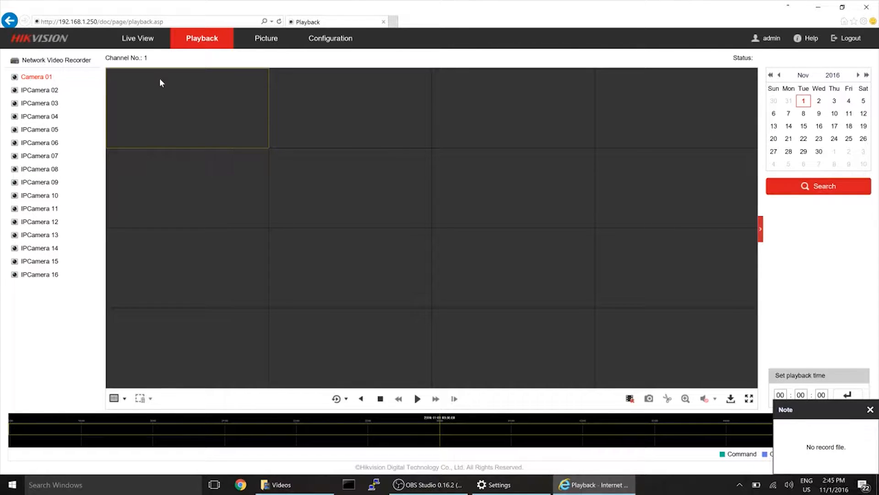
click(870, 408)
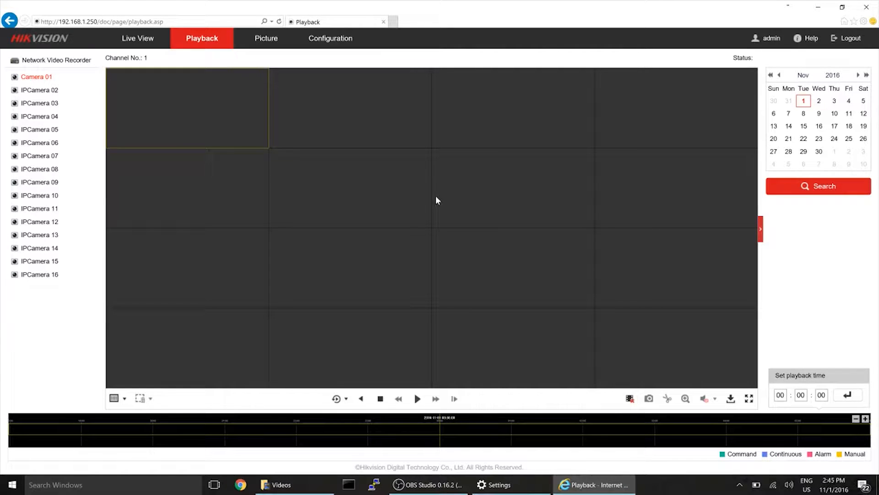
click(418, 398)
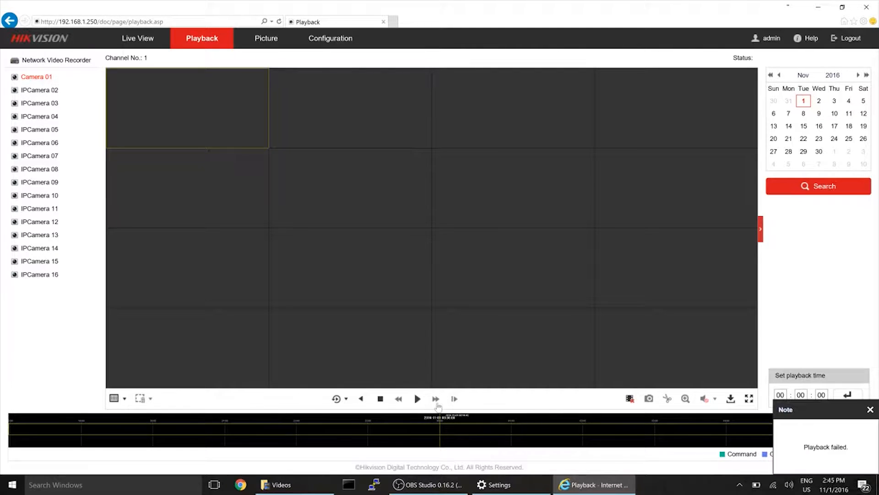
mouse_move(218, 206)
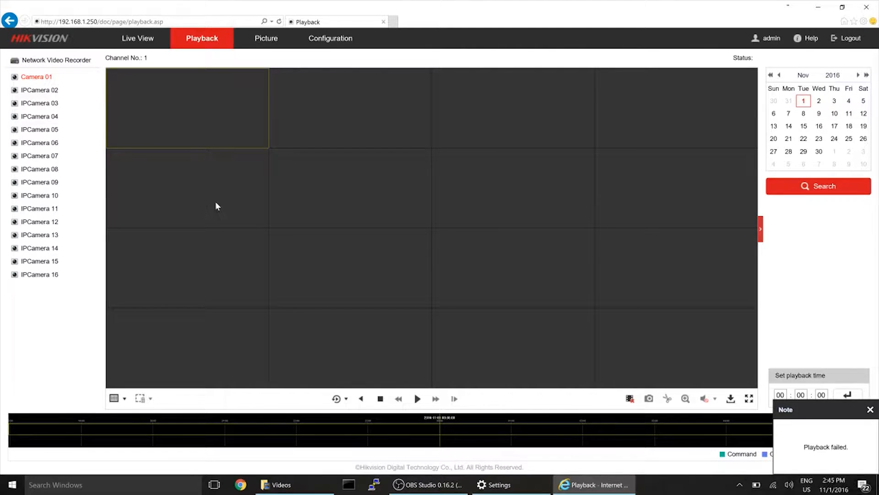
- Switch Playback to a single large window and try playing from the timeline
click(870, 409)
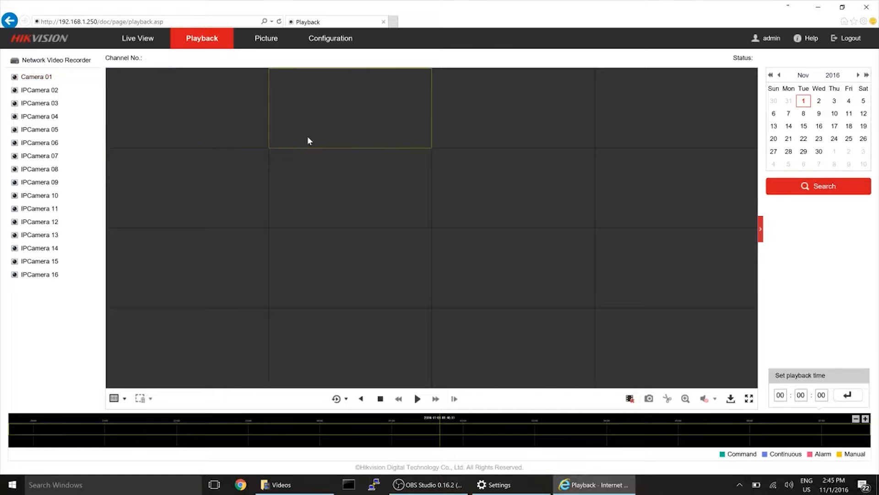
click(114, 398)
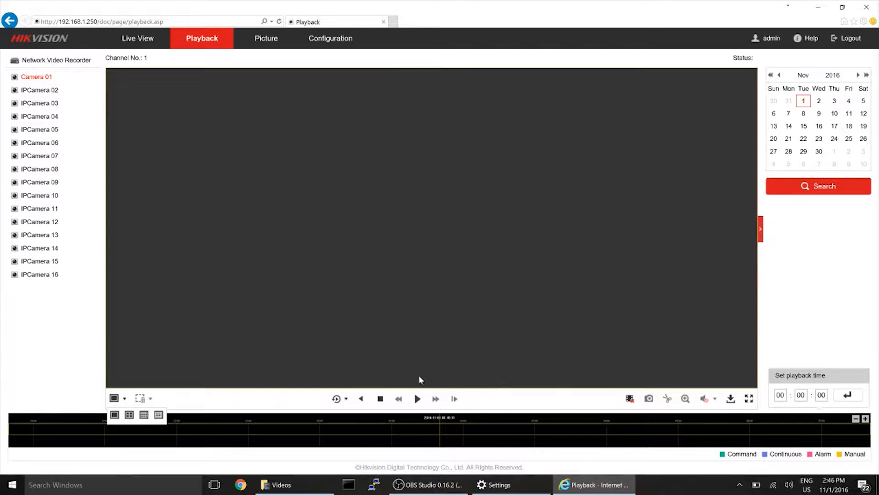
click(418, 399)
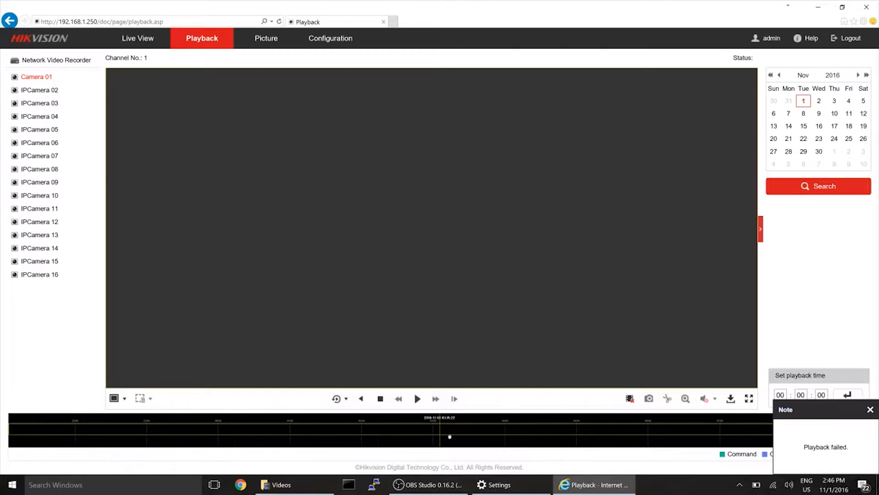
click(870, 408)
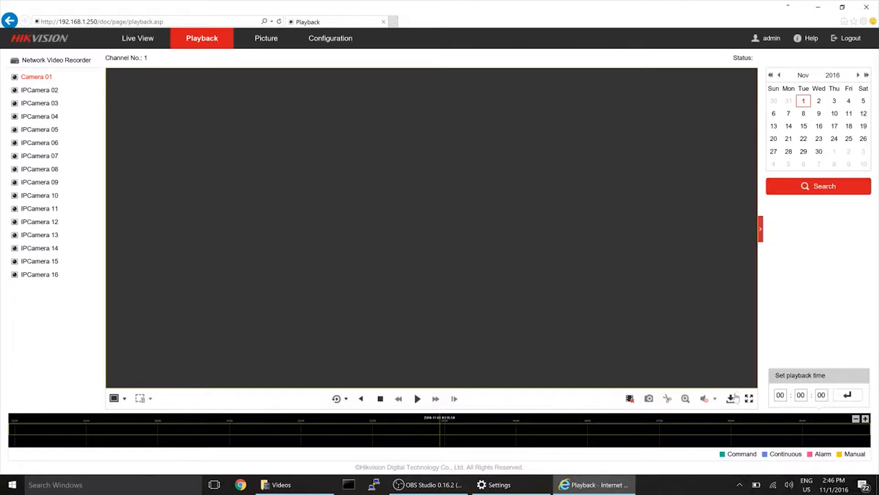
- Check Download by File for Camera 1 on Nov 1 (0 items) and close the dialog
click(732, 398)
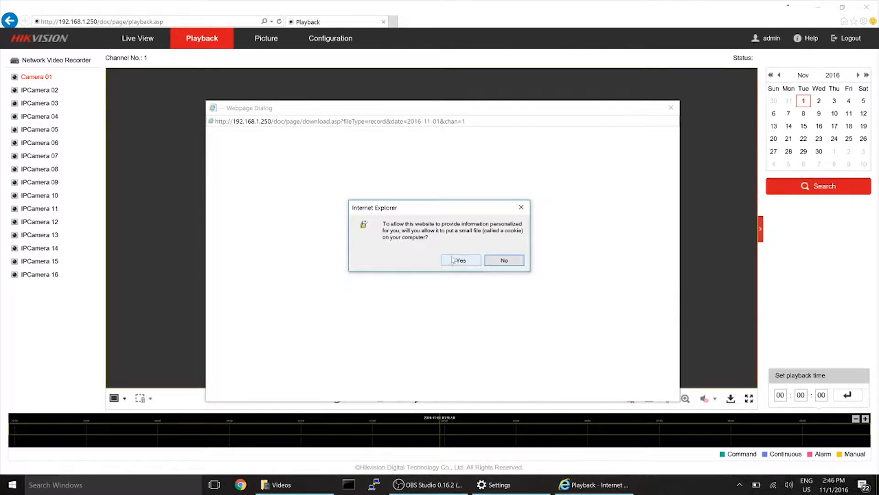
click(460, 259)
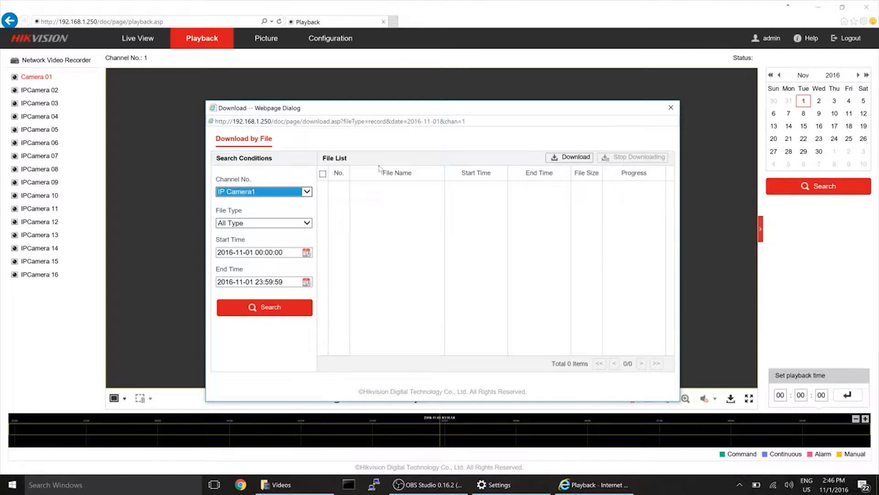
click(264, 307)
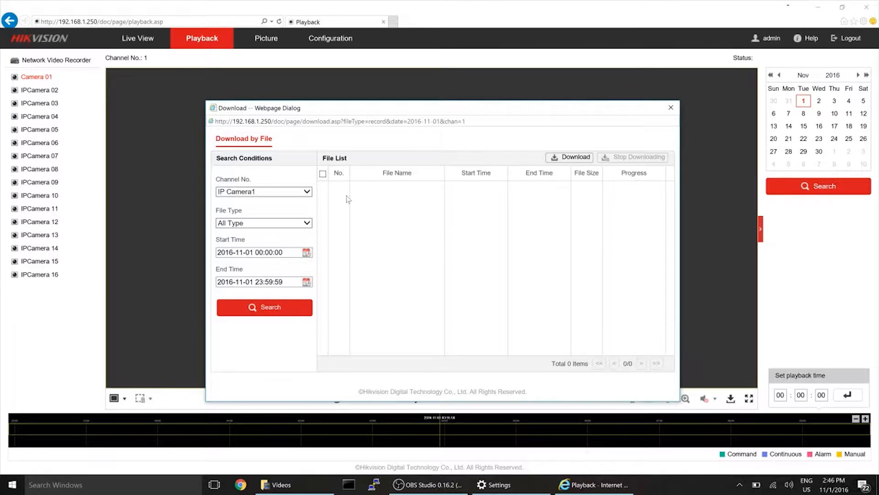
mouse_move(618, 226)
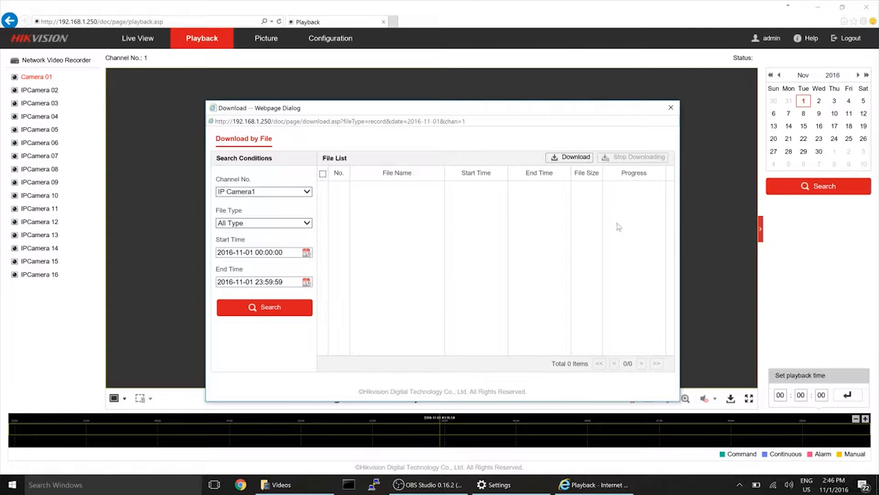
mouse_move(663, 122)
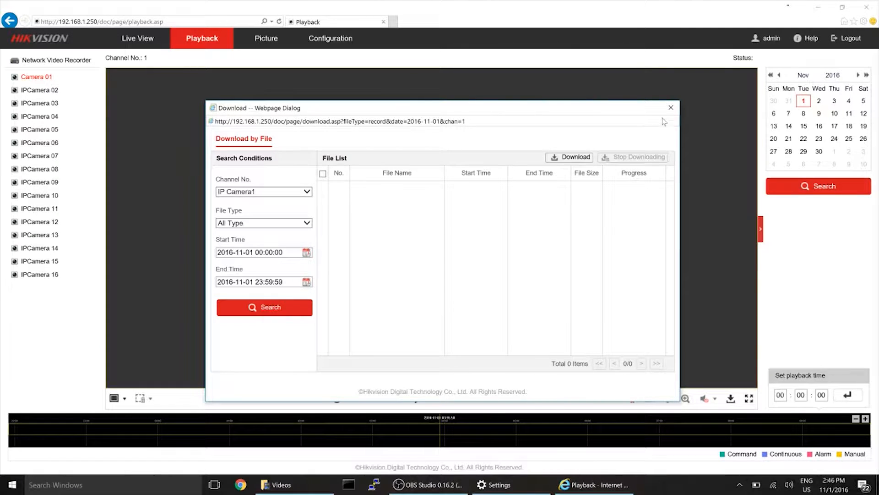
click(670, 107)
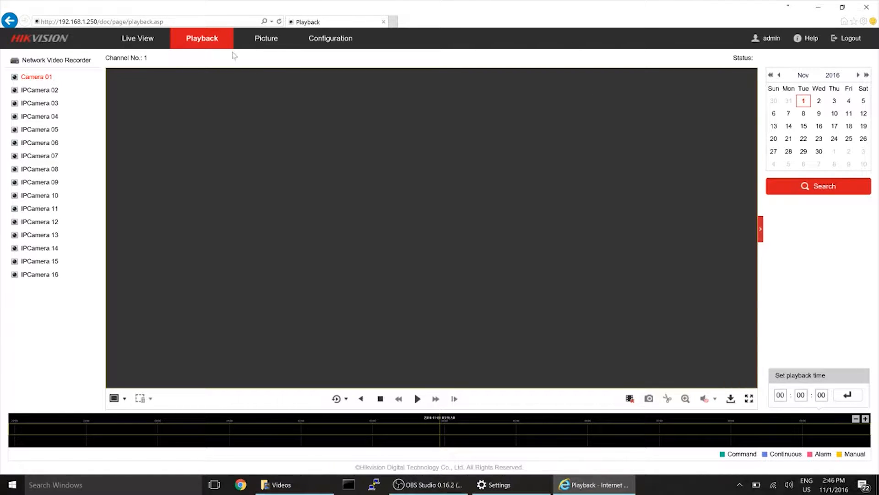
mouse_move(539, 31)
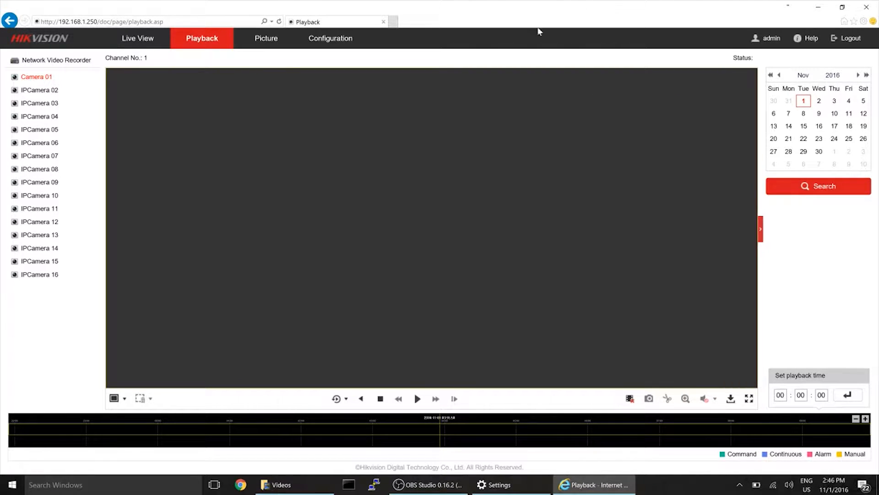
click(11, 485)
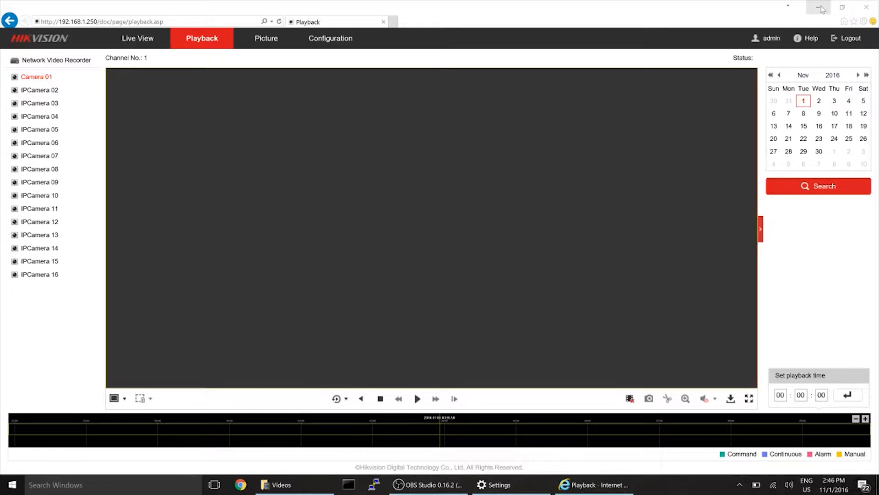
- Minimize the browser, launch iVMS-4200 from the desktop and show Main View
click(819, 6)
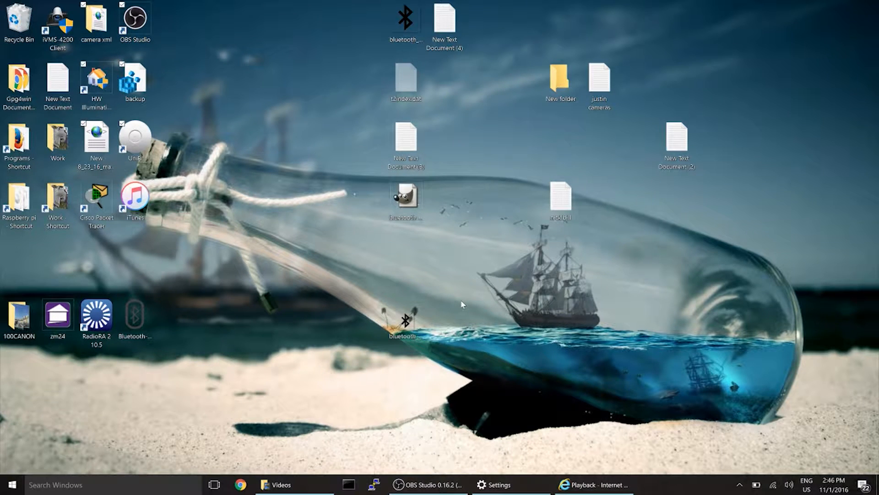
double_click(57, 22)
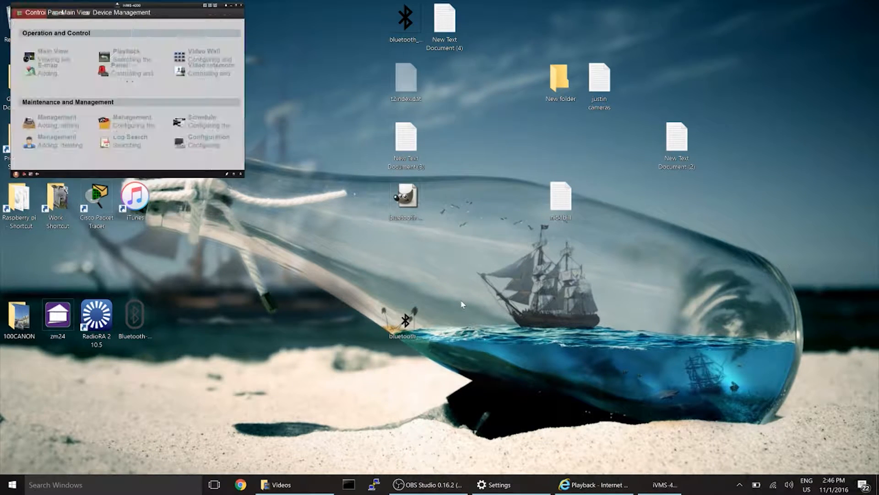
click(73, 12)
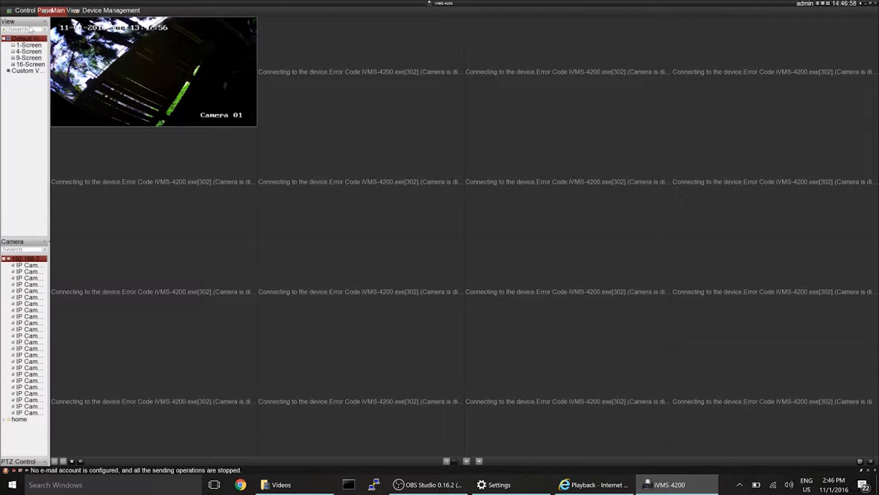
- Go to the Control Panel overview of client functions
click(24, 10)
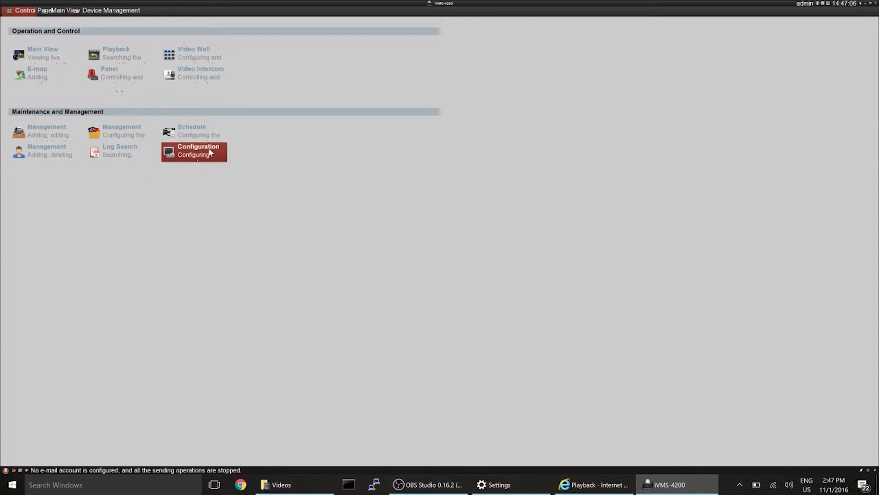
mouse_move(150, 326)
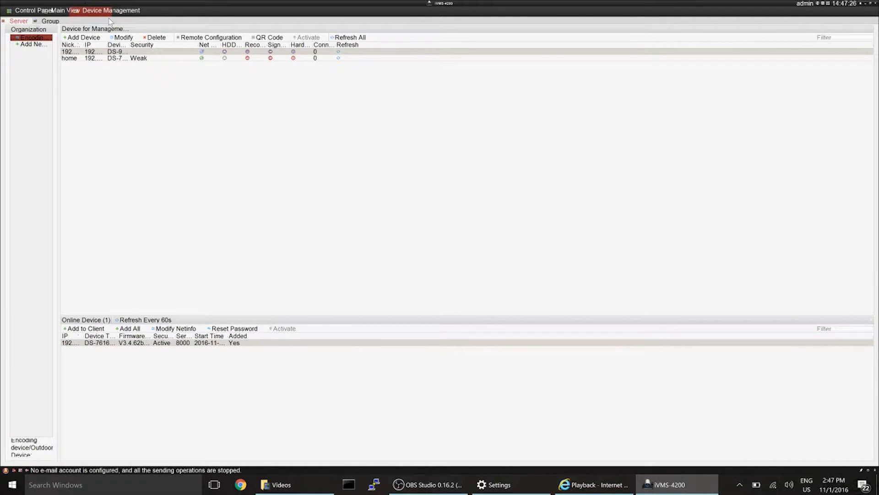
mouse_move(127, 70)
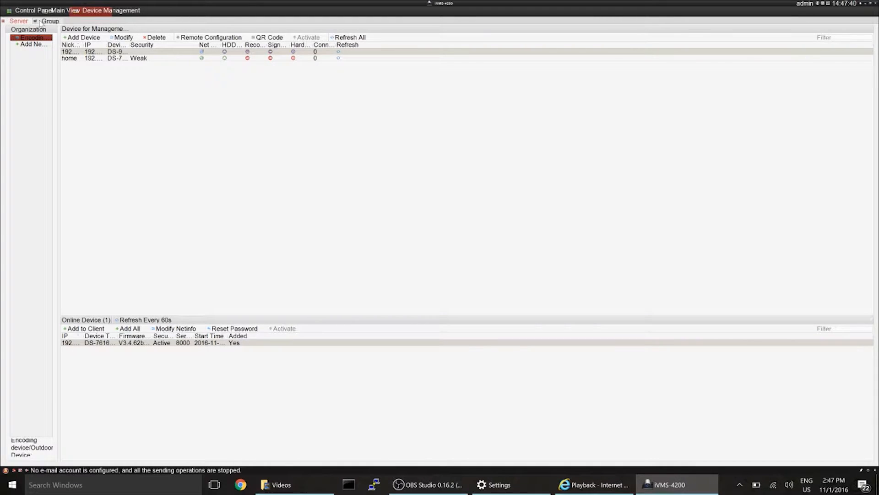
- Return to the Main View live camera grid
click(49, 21)
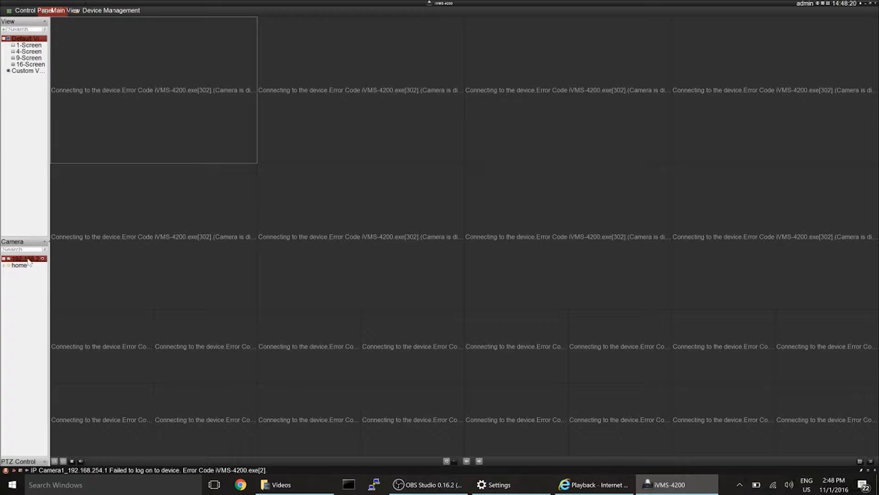
- Select Camera 01 in the camera tree to stream it full-size
click(20, 265)
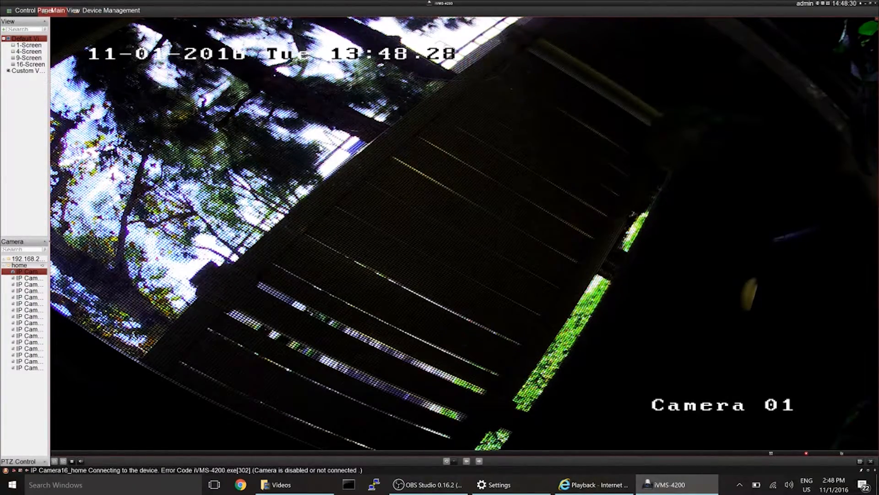
click(19, 265)
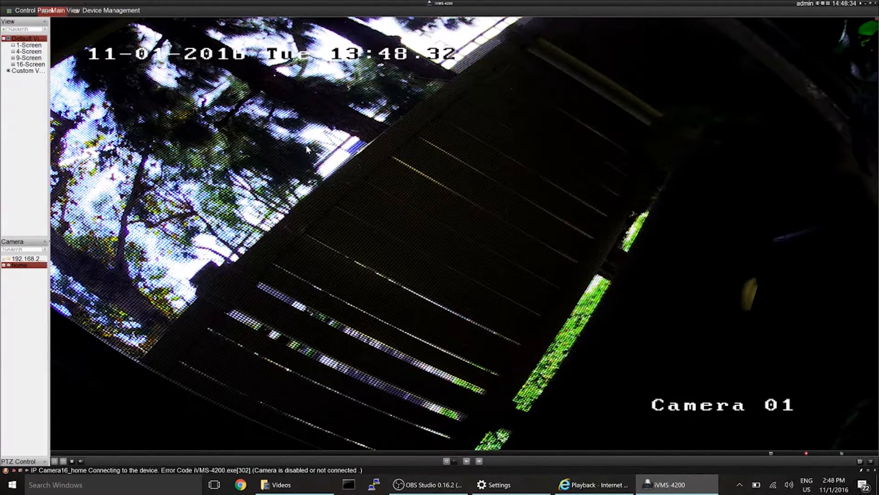
- Capture a still snapshot from Camera 01's live window
right_click(423, 211)
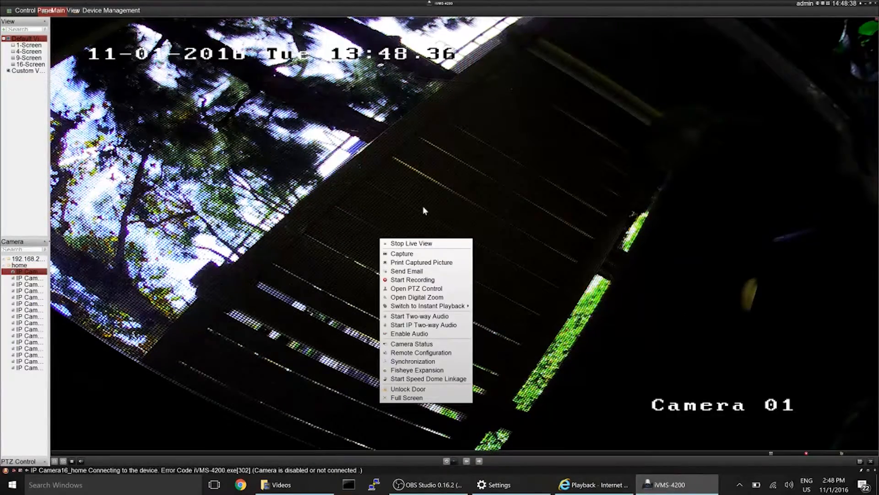
click(235, 282)
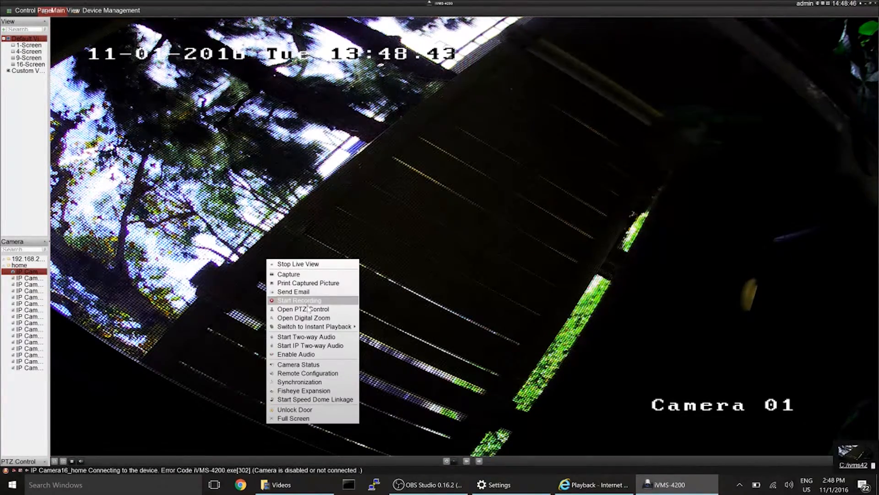
mouse_move(303, 318)
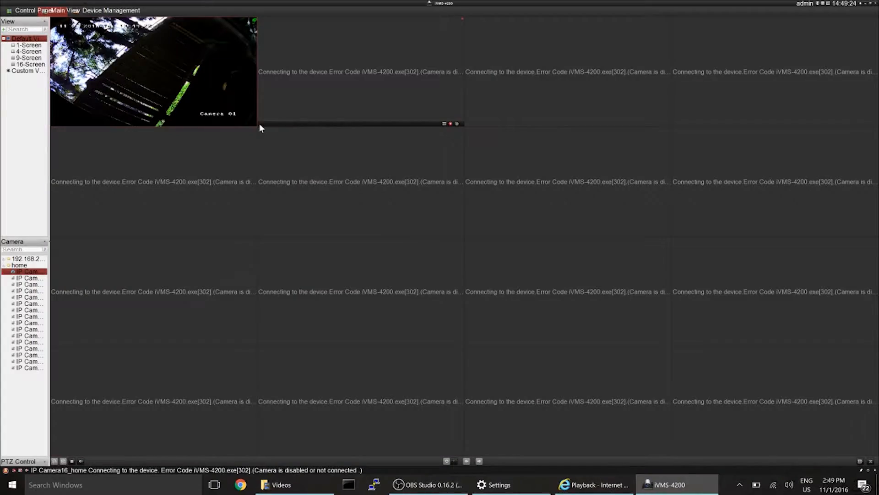
- Use Camera 01's context menu to toggle Digital Zoom and show it full screen
right_click(153, 74)
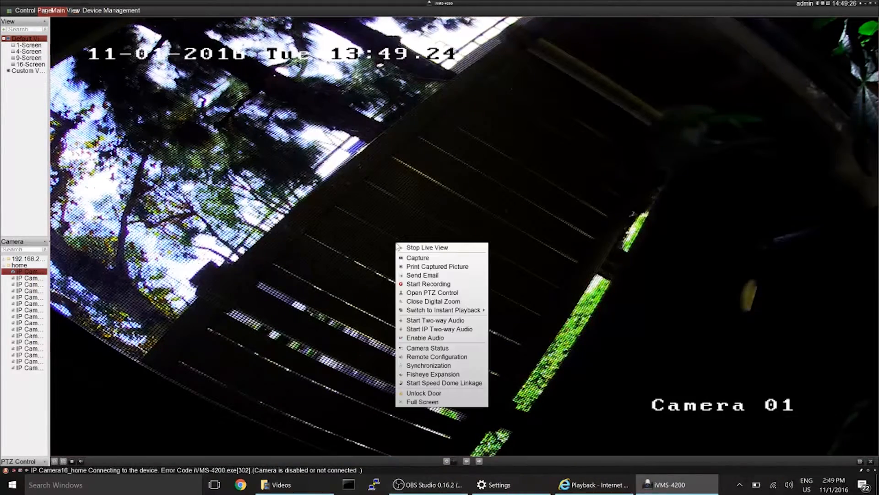
mouse_move(429, 365)
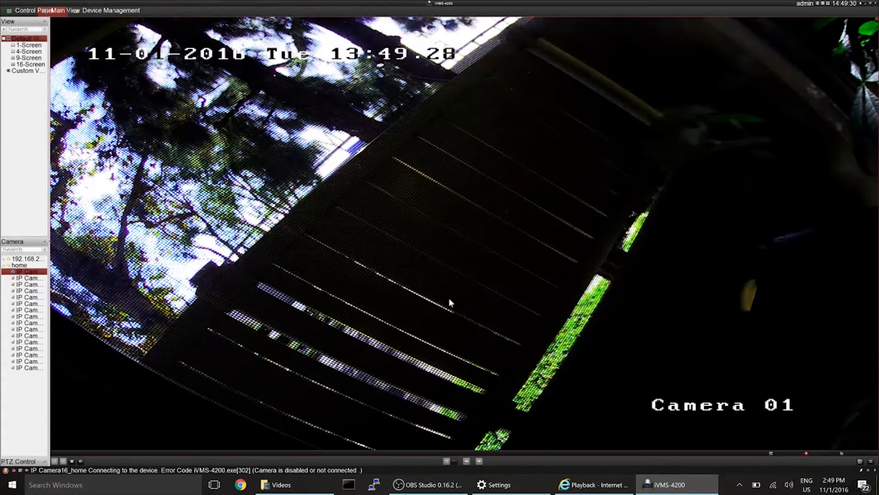
right_click(449, 303)
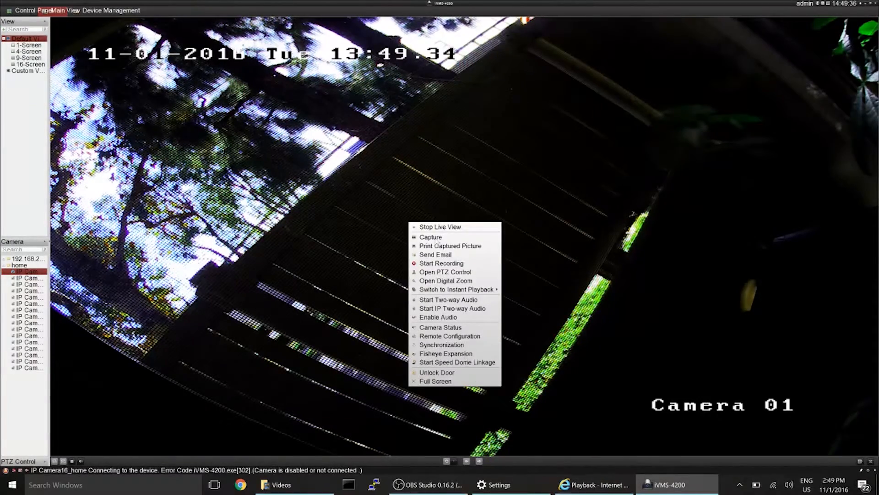
mouse_move(436, 381)
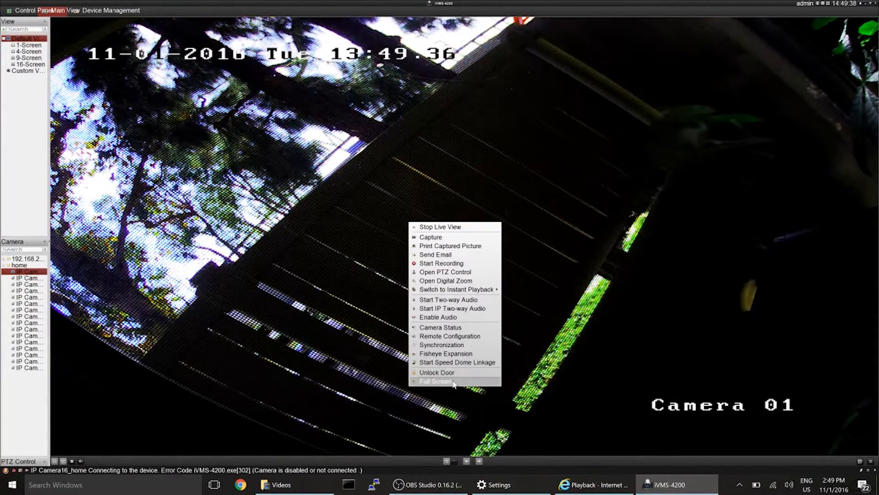
click(435, 381)
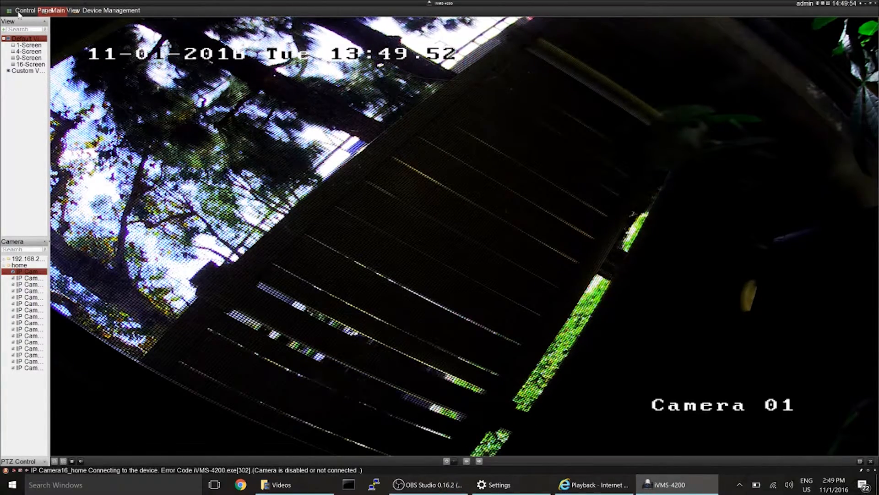
- Attempt Remote Playback of IP Camera1_home, get 'No record file found', and return to Main View
click(27, 10)
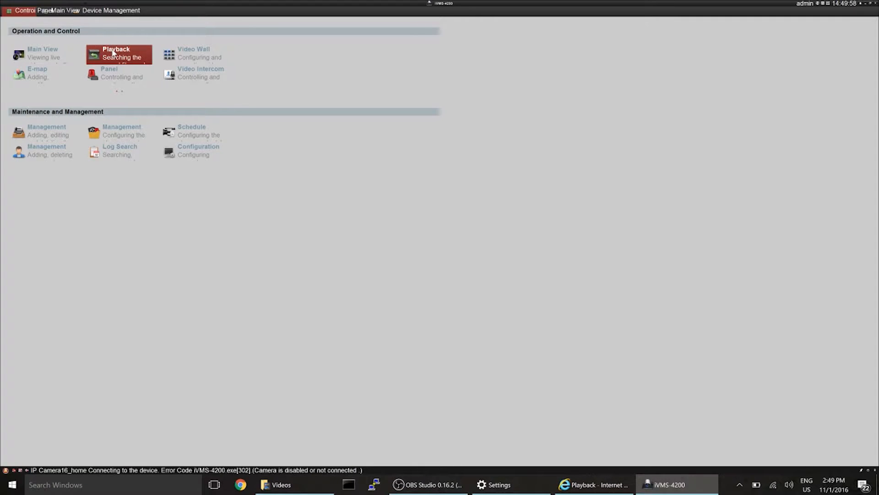
click(118, 53)
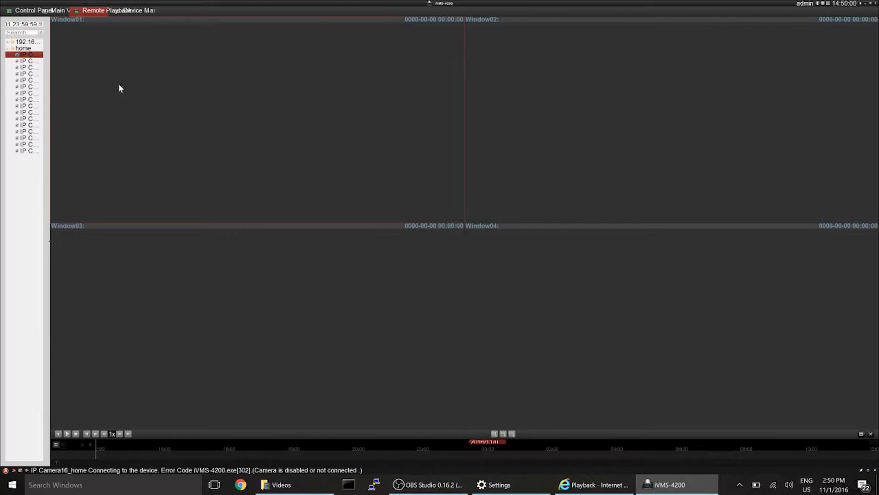
mouse_move(92, 286)
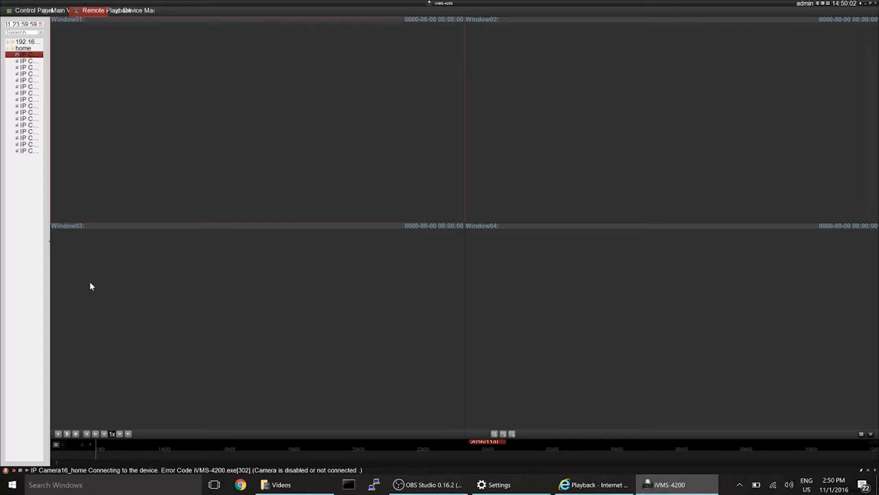
mouse_move(206, 113)
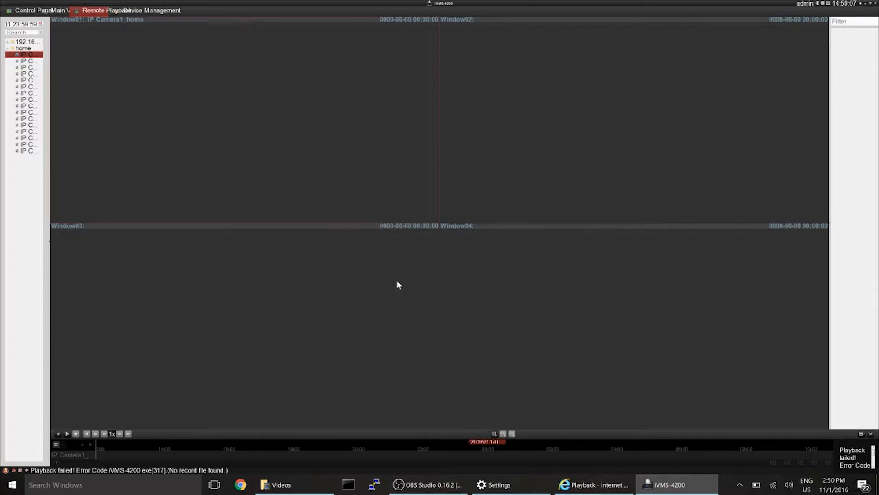
mouse_move(240, 194)
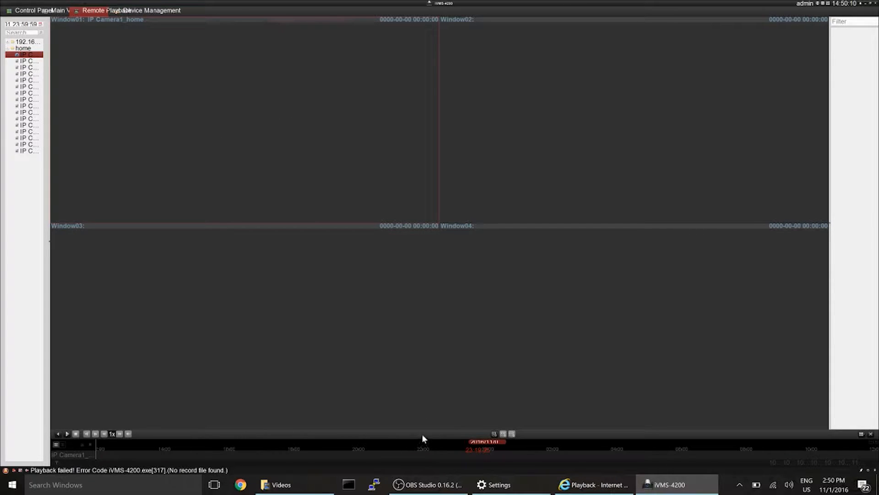
mouse_move(255, 127)
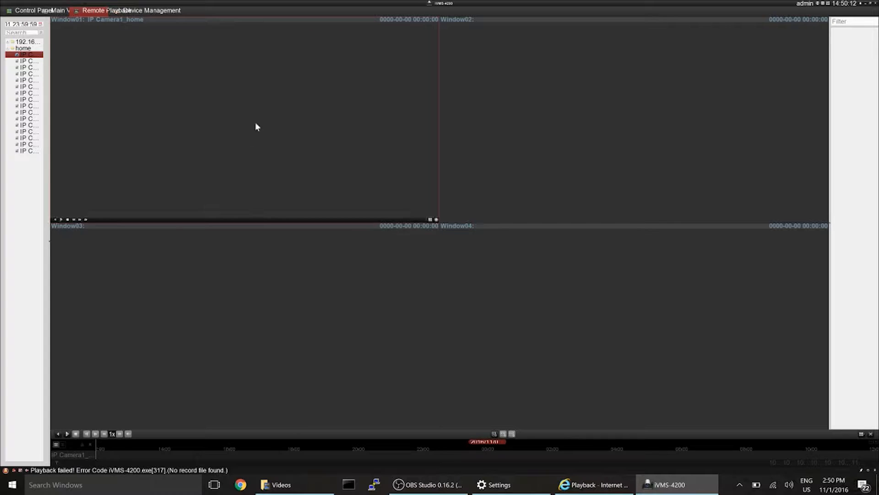
mouse_move(485, 313)
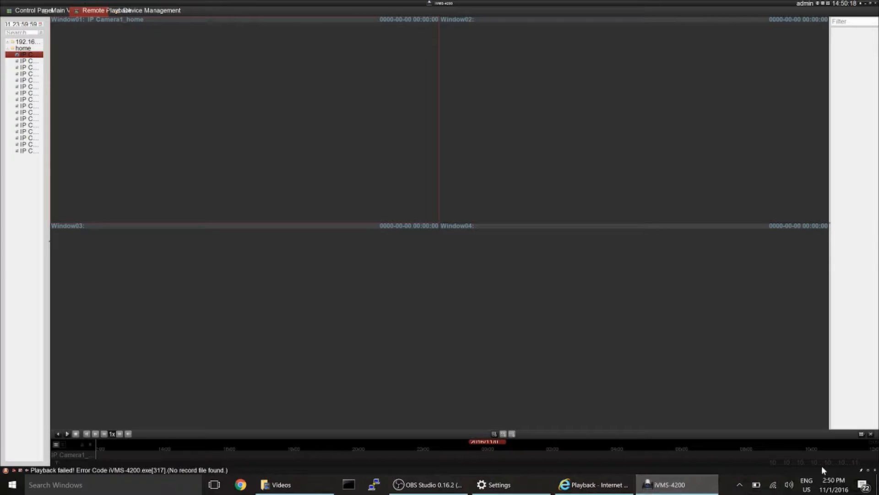
mouse_move(95, 264)
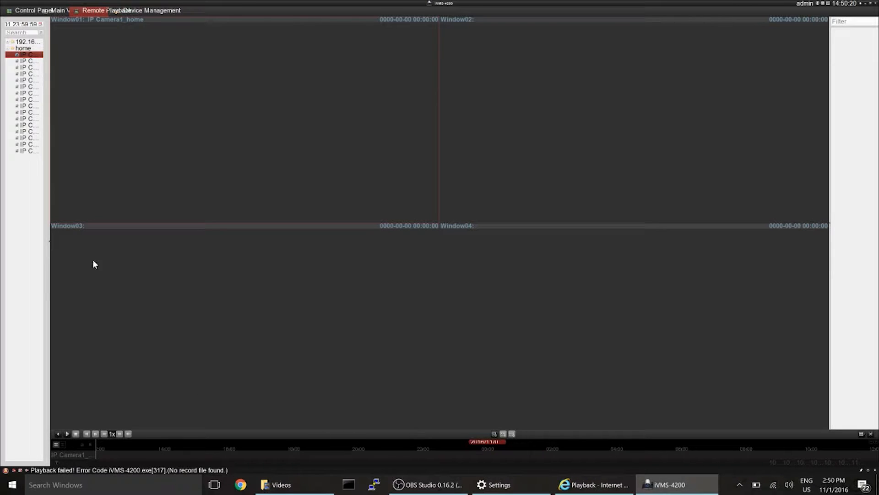
click(67, 433)
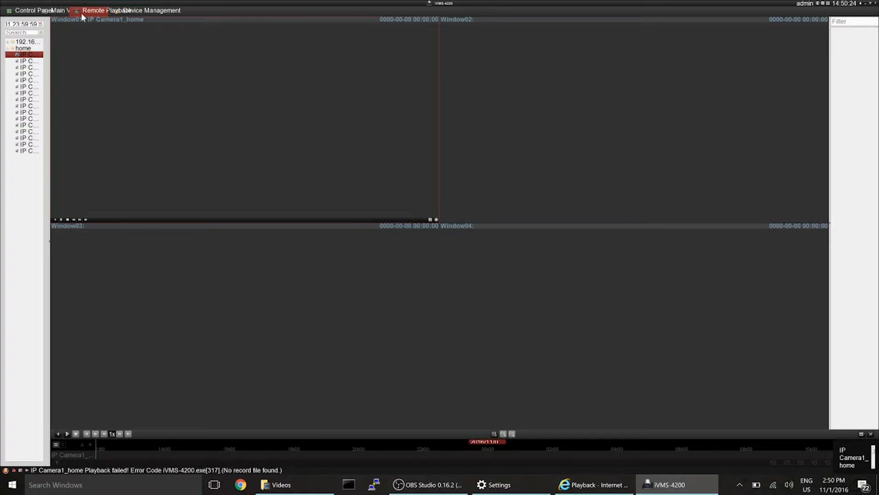
click(59, 10)
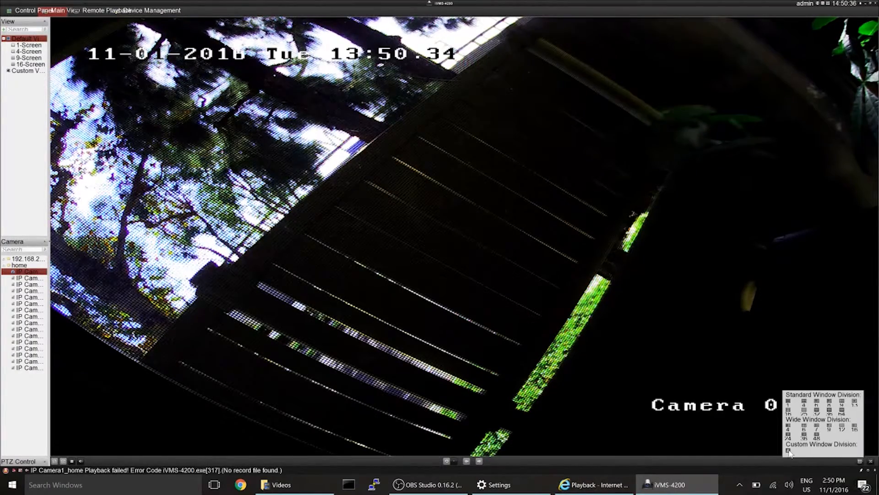
- Add a new custom window division named 'test' in the division editor
click(788, 451)
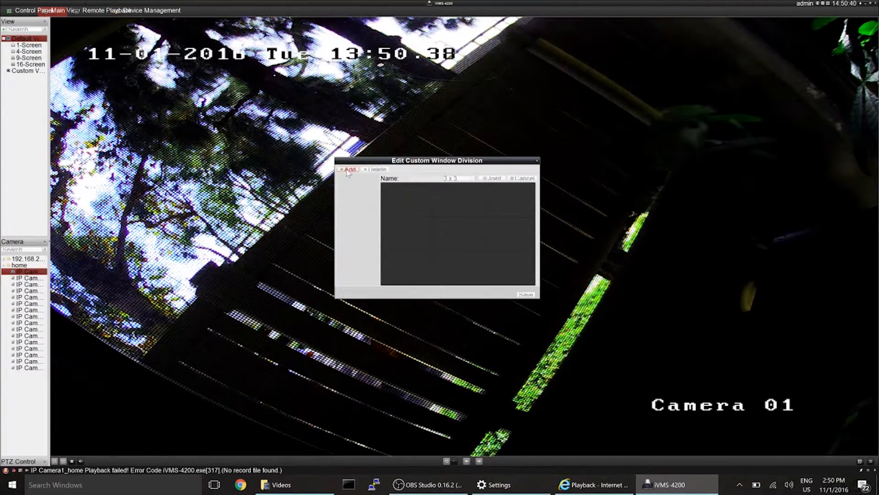
click(348, 170)
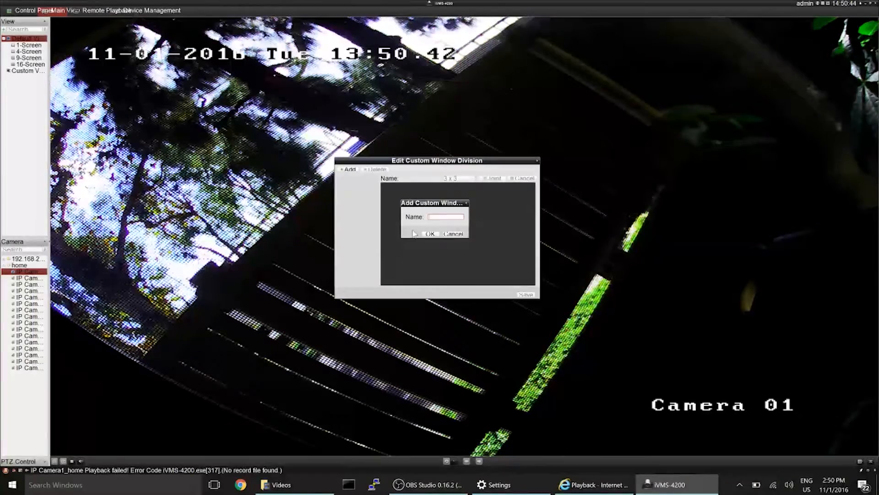
text(test)
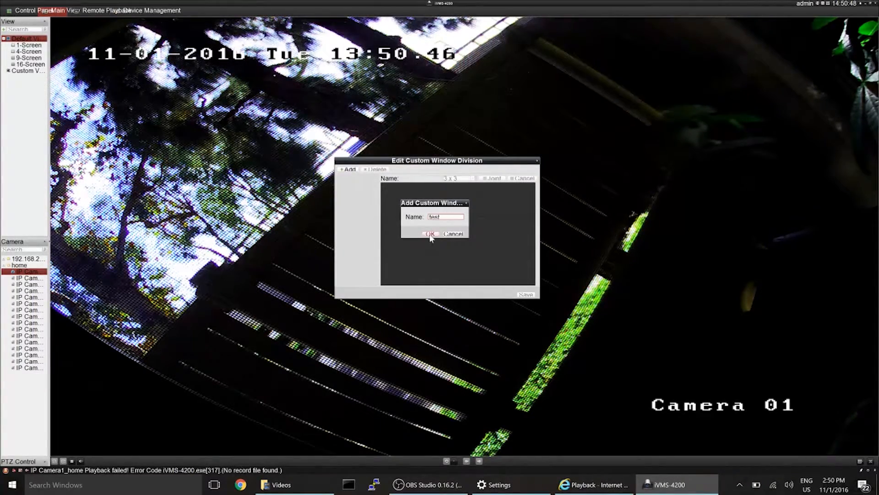
click(431, 233)
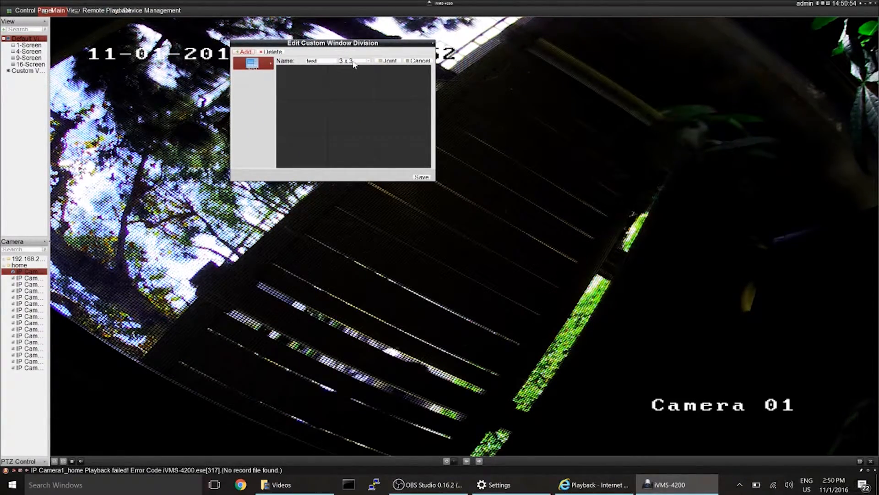
- Give 'test' a 6 x 6 grid with merged larger windows and save it
click(364, 60)
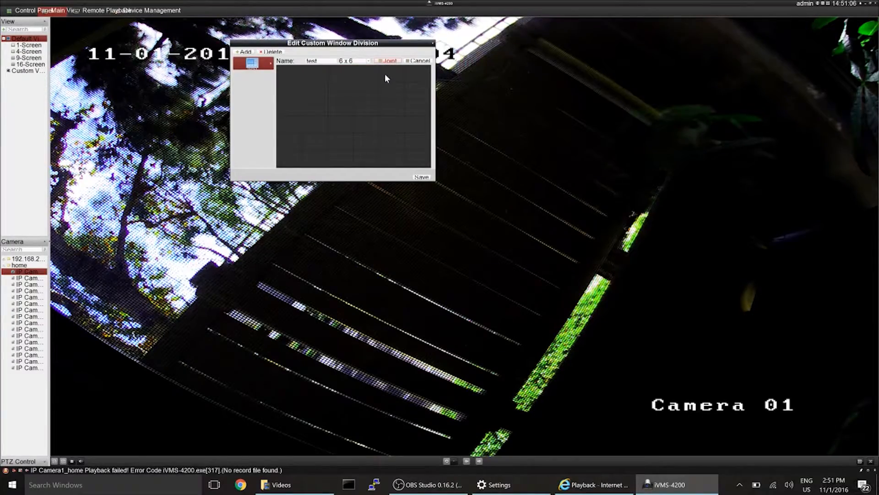
click(401, 83)
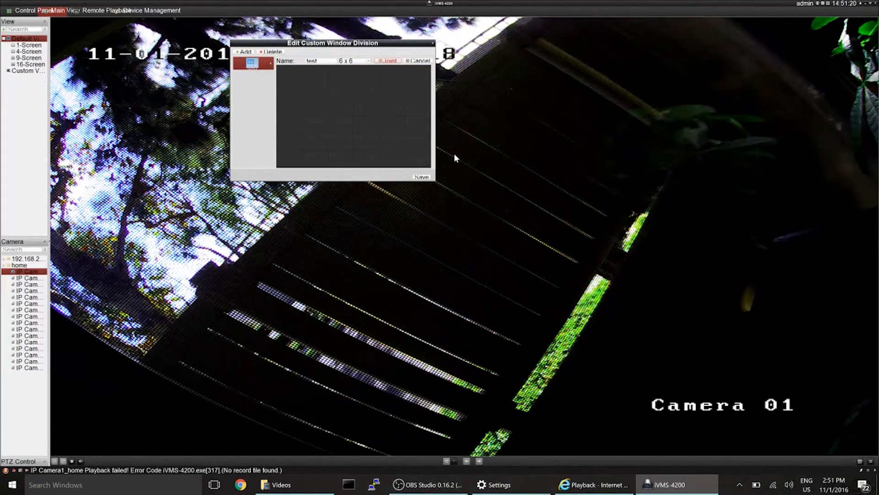
click(421, 176)
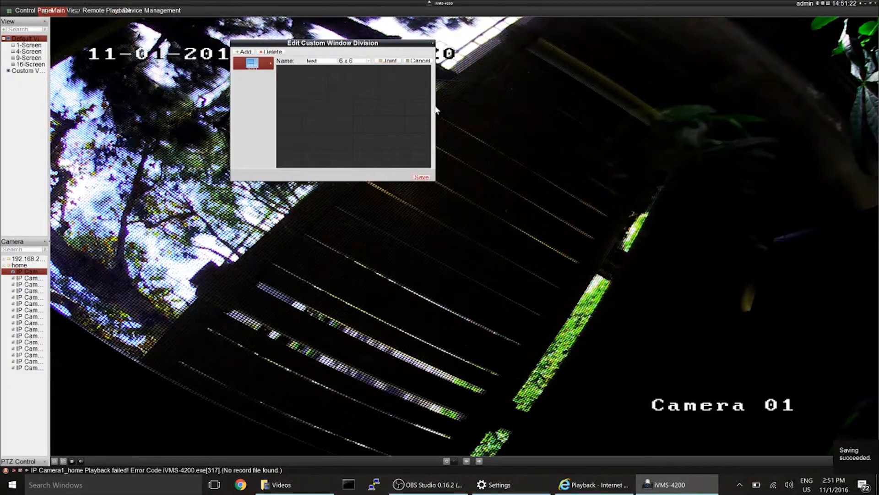
click(422, 177)
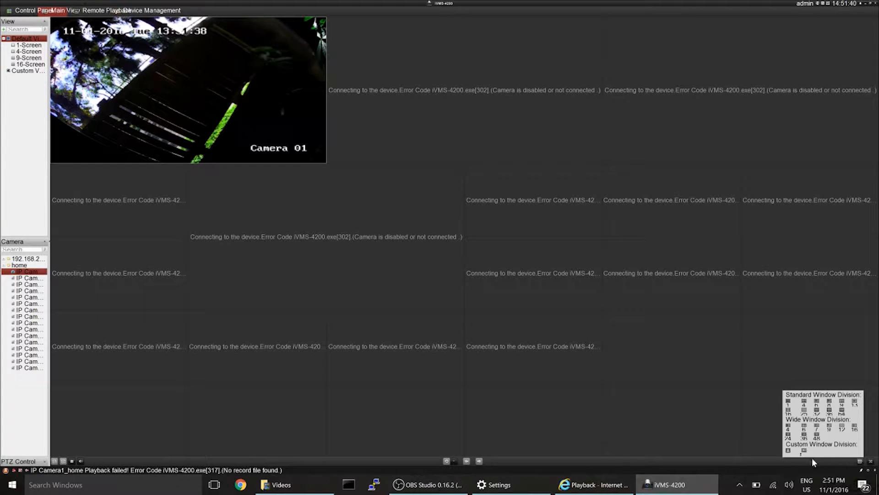
click(802, 454)
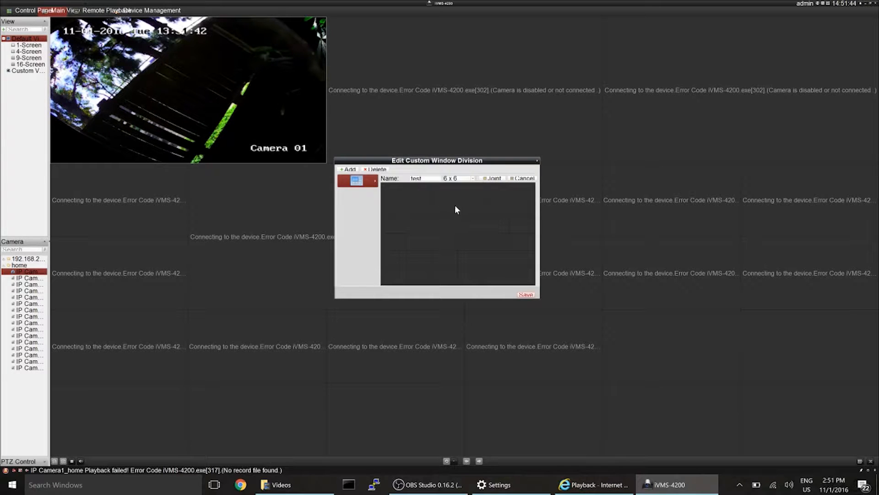
mouse_move(423, 236)
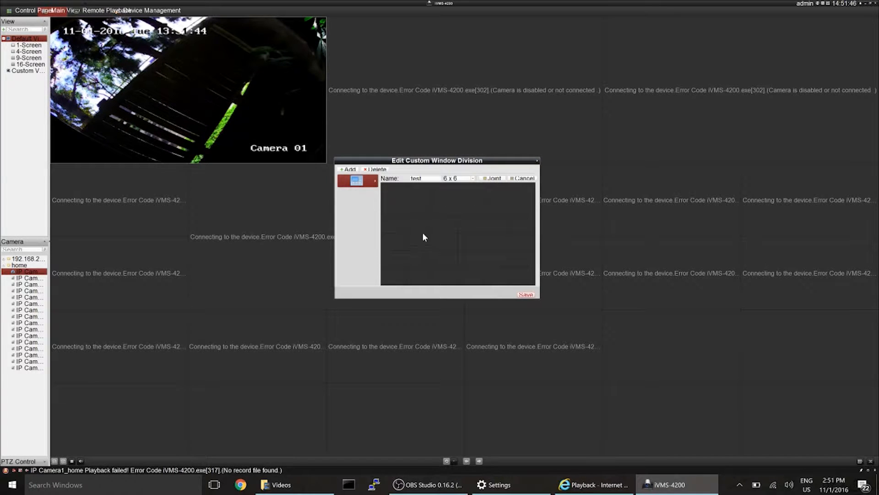
mouse_move(514, 172)
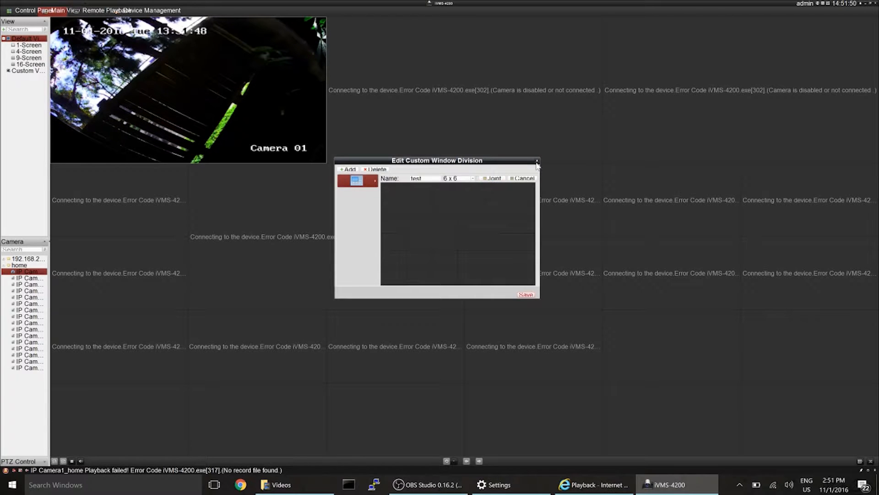
click(536, 162)
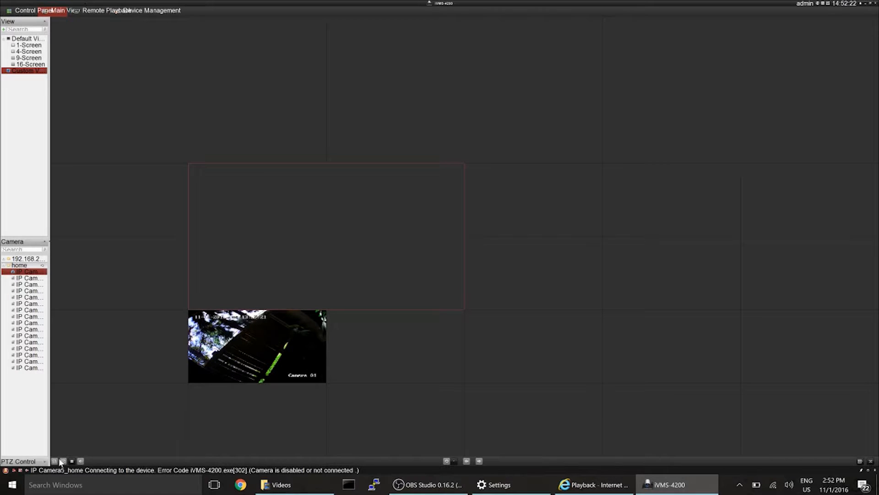
mouse_move(243, 337)
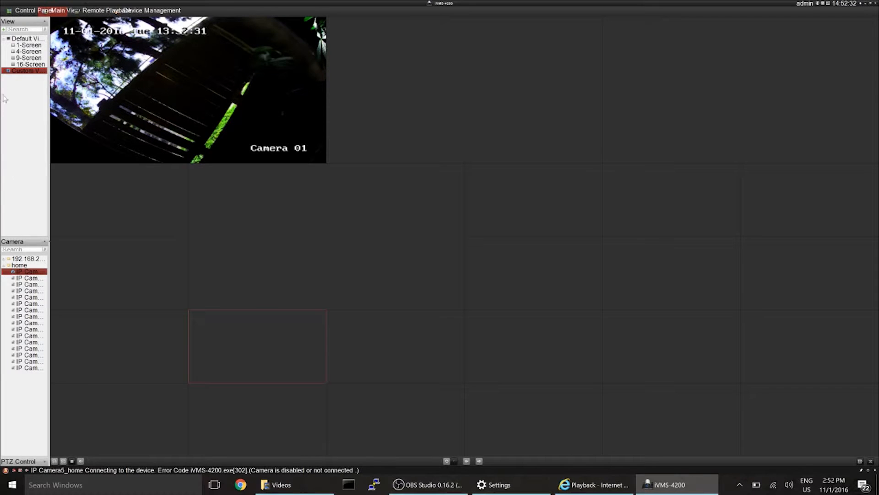
mouse_move(17, 100)
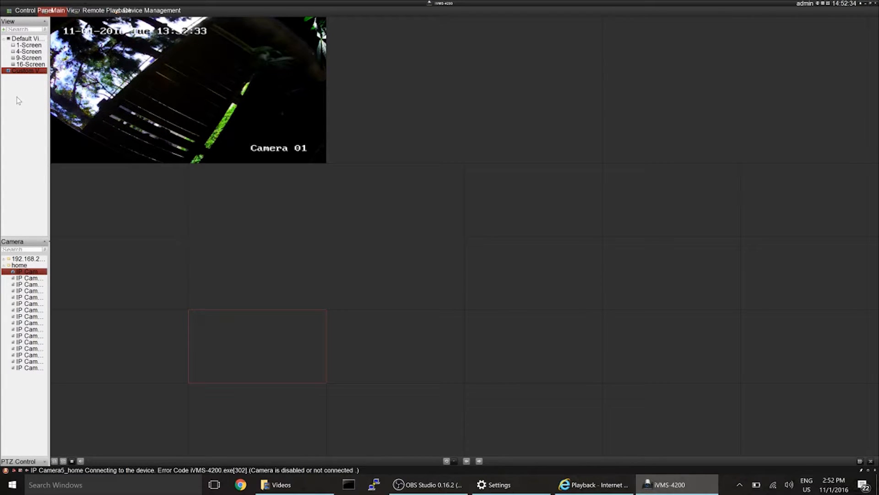
mouse_move(372, 87)
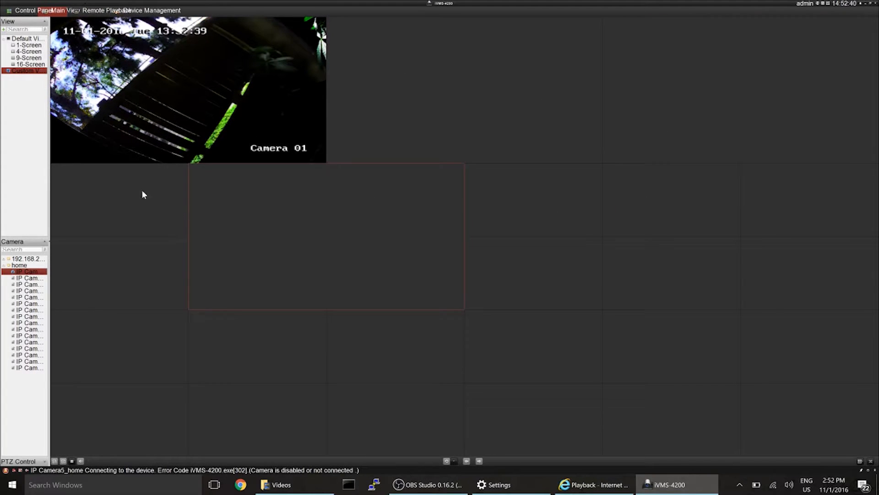
mouse_move(343, 261)
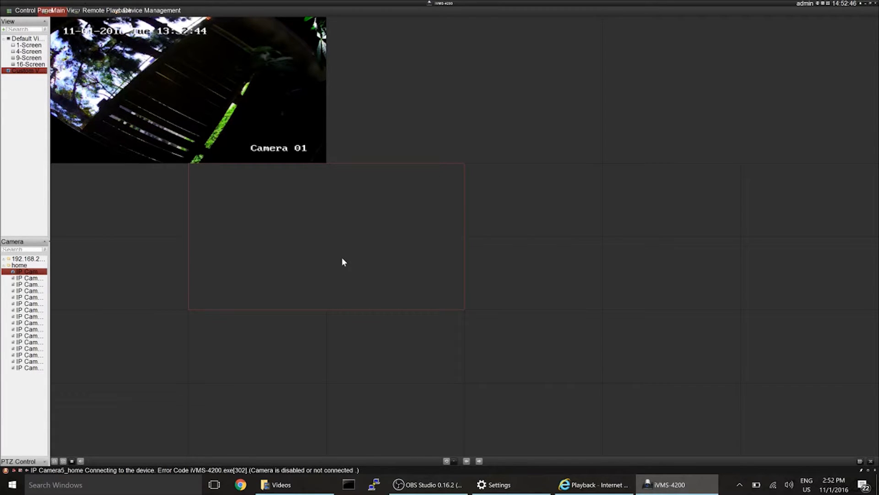
mouse_move(262, 207)
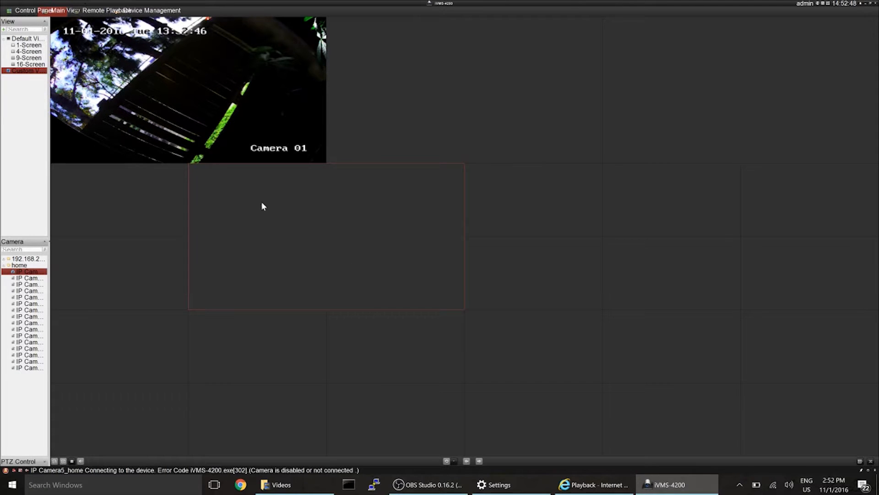
mouse_move(160, 350)
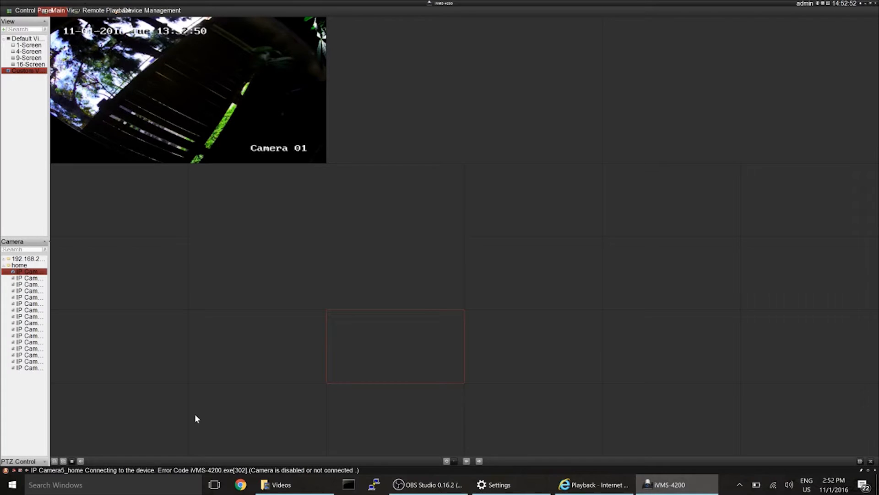
mouse_move(478, 446)
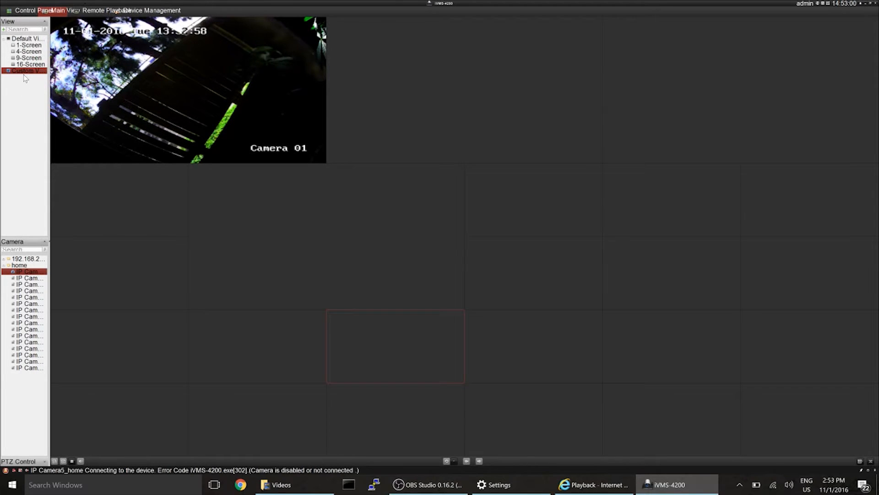
mouse_move(224, 155)
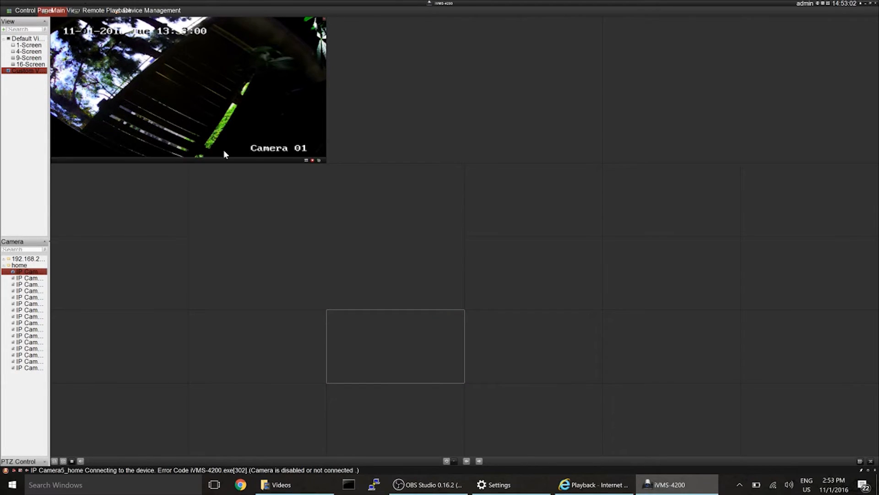
mouse_move(196, 186)
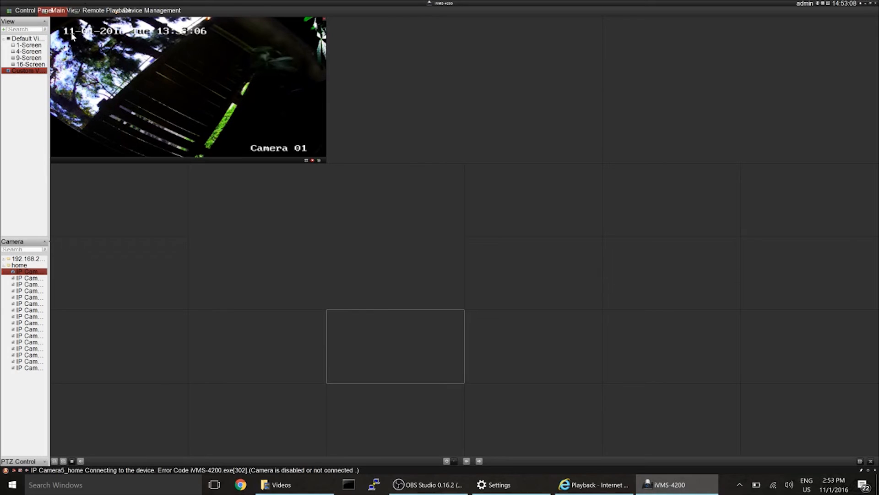
- Switch to Remote Playback, then to the Control Panel module overview
click(104, 10)
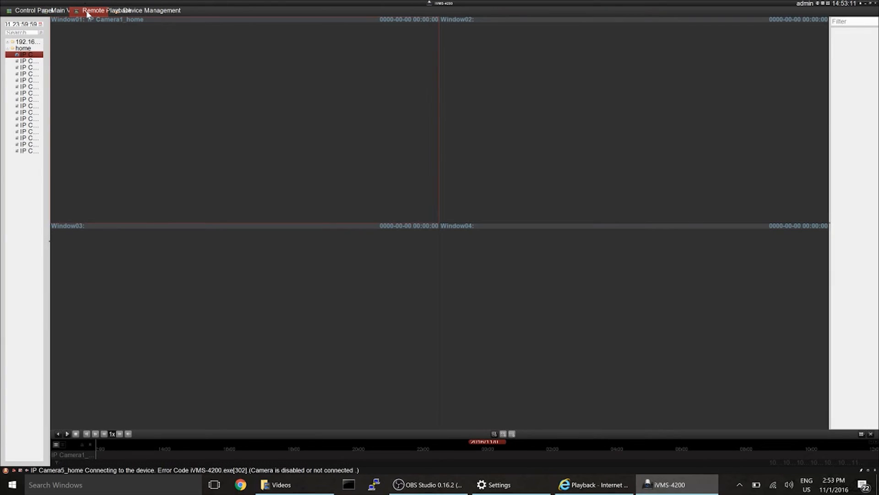
mouse_move(788, 5)
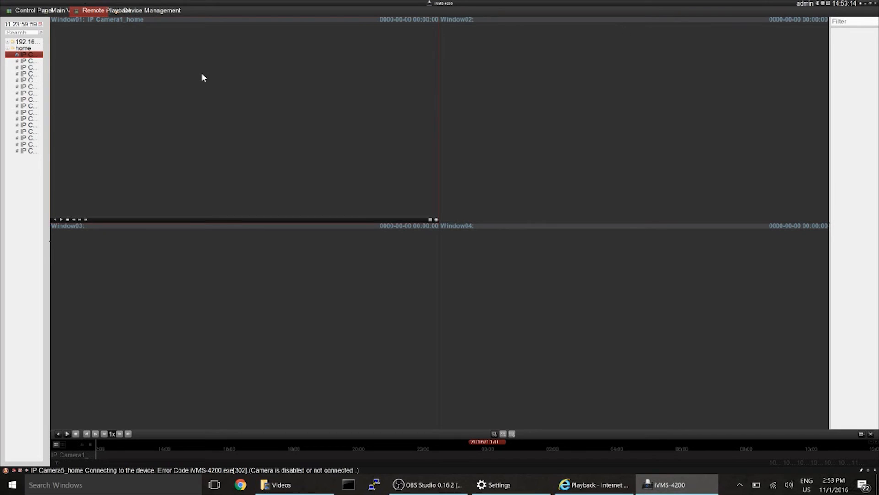
click(27, 10)
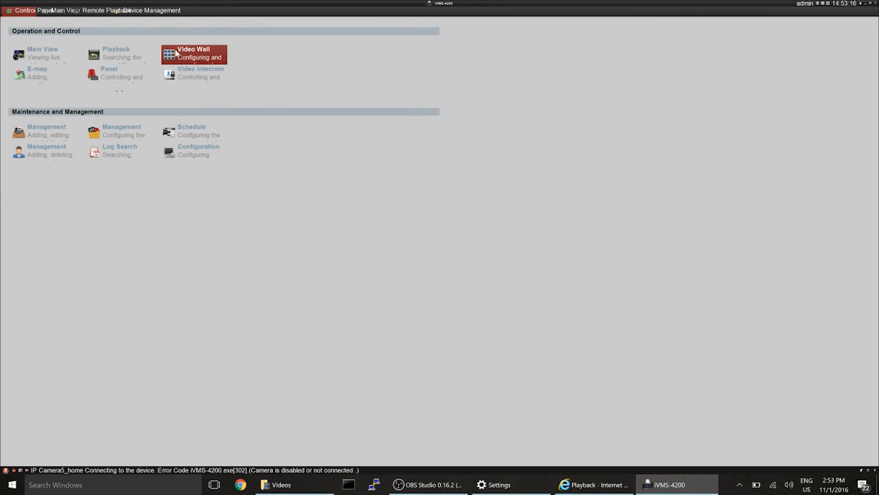
mouse_move(124, 94)
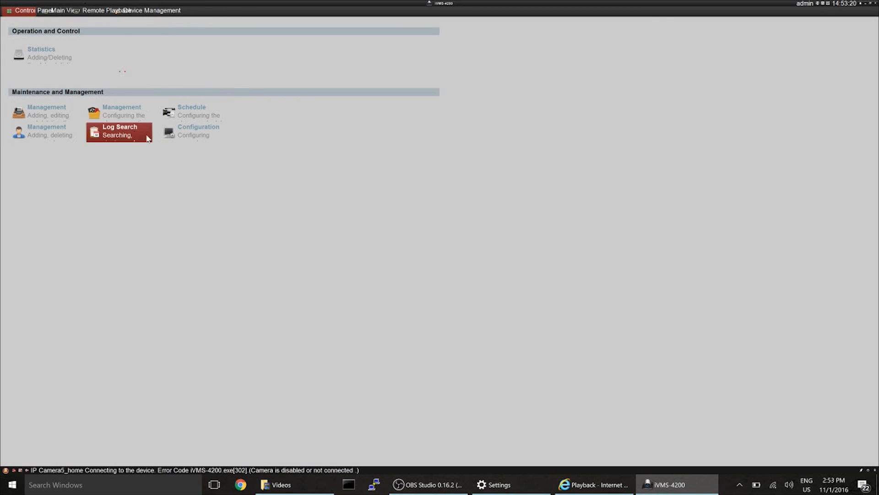
mouse_move(312, 114)
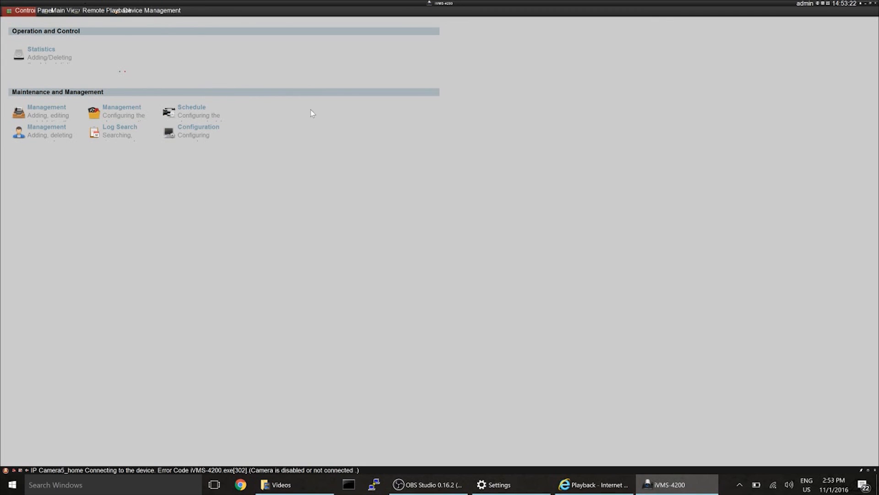